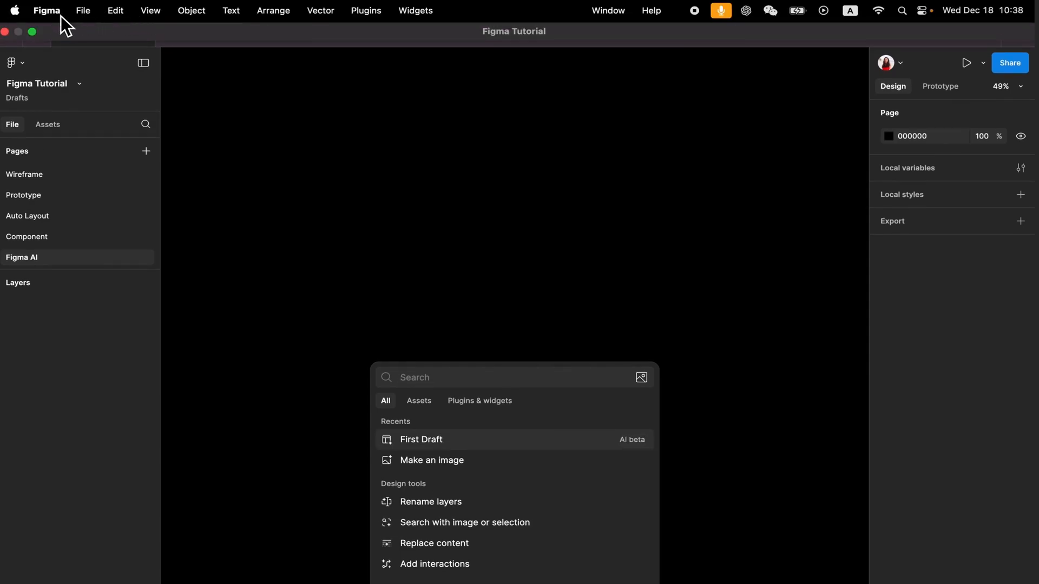
# - Check for Figma updates, dismiss the no-update notice, and scroll to the working area
pyautogui.click(46, 10)
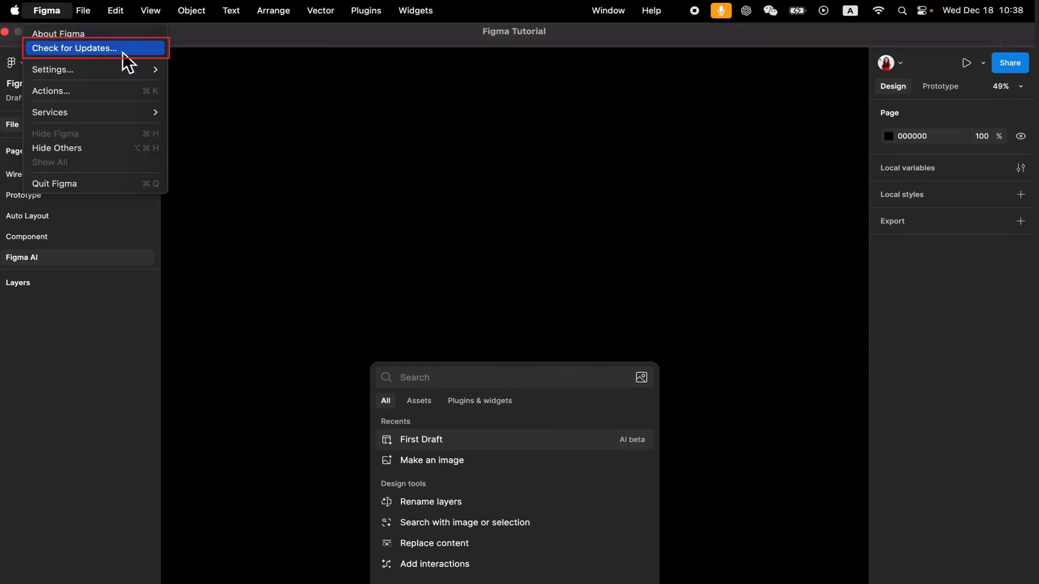
pyautogui.click(75, 47)
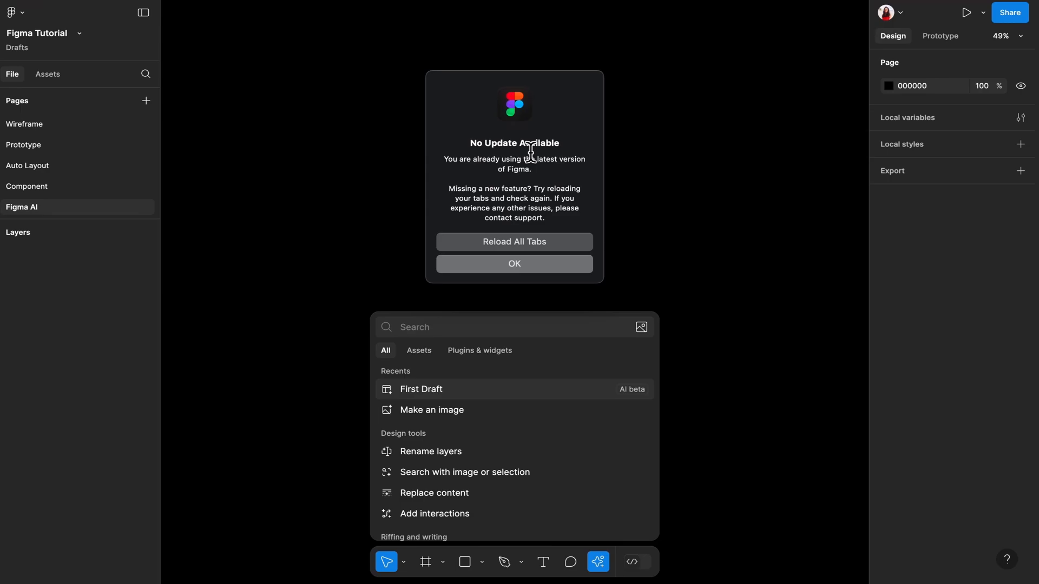
pyautogui.click(514, 264)
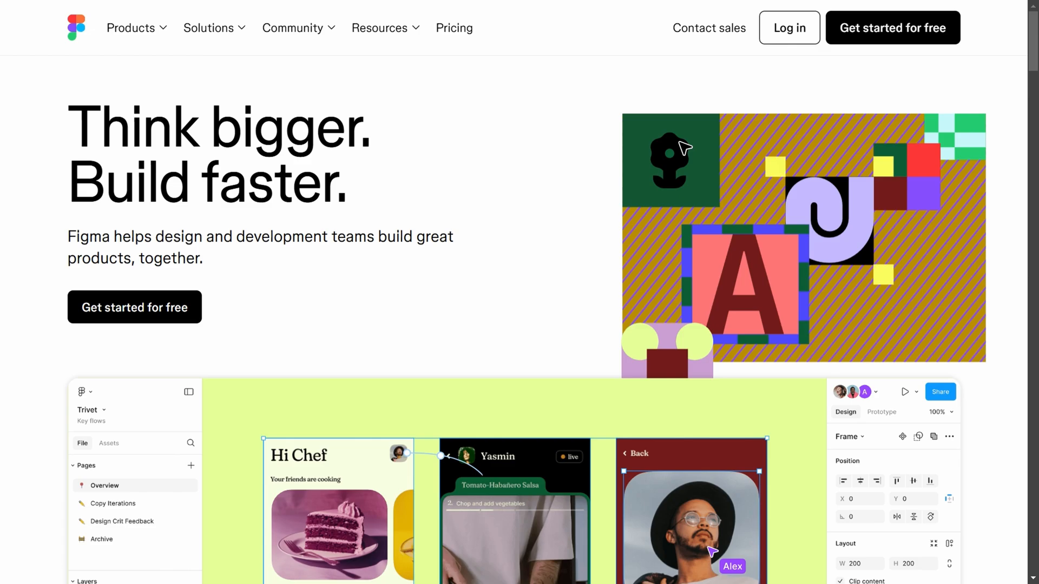
pyautogui.click(789, 28)
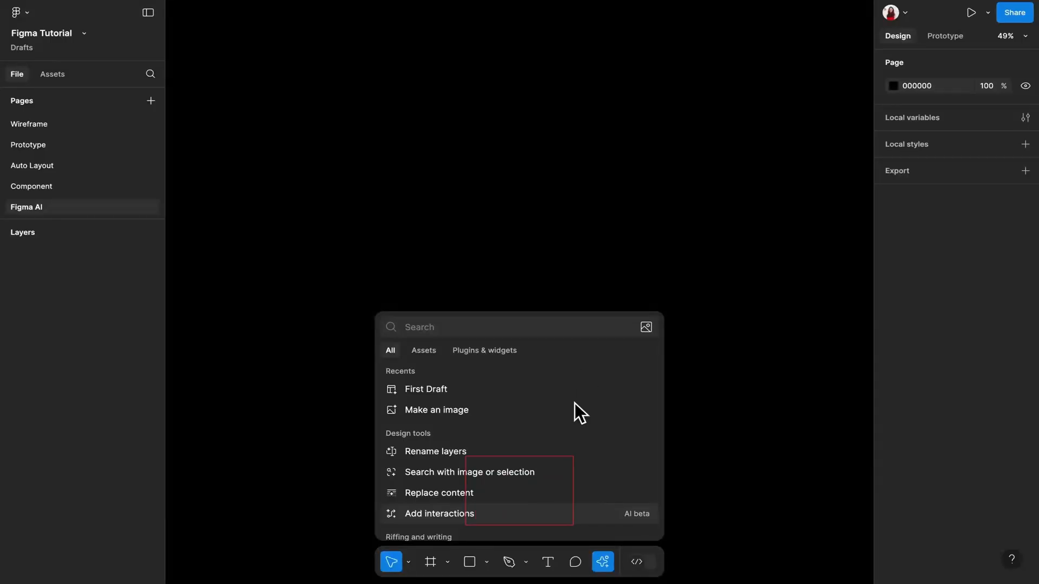
pyautogui.scroll(-3)
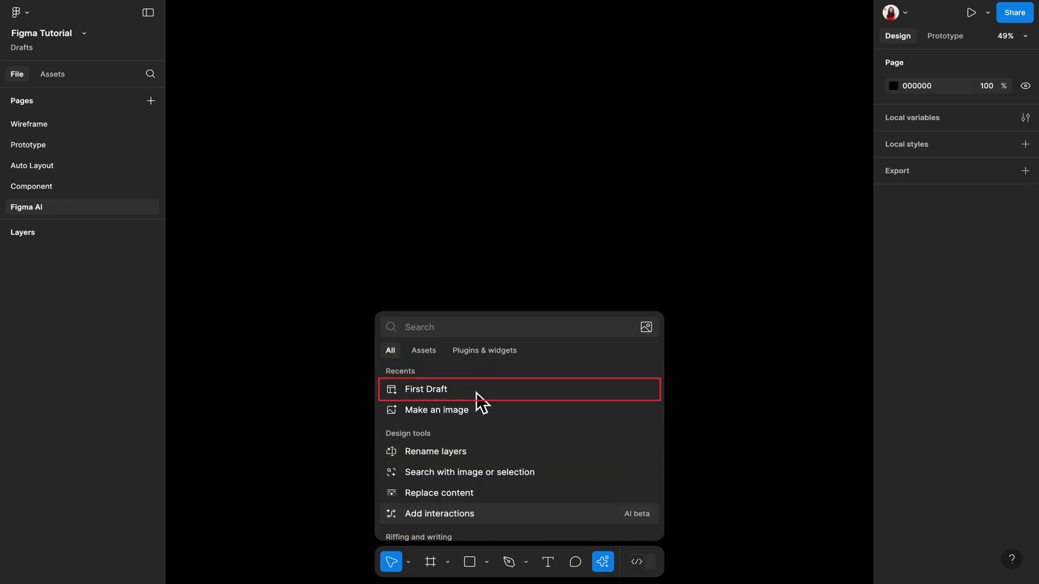
pyautogui.moveTo(550, 397)
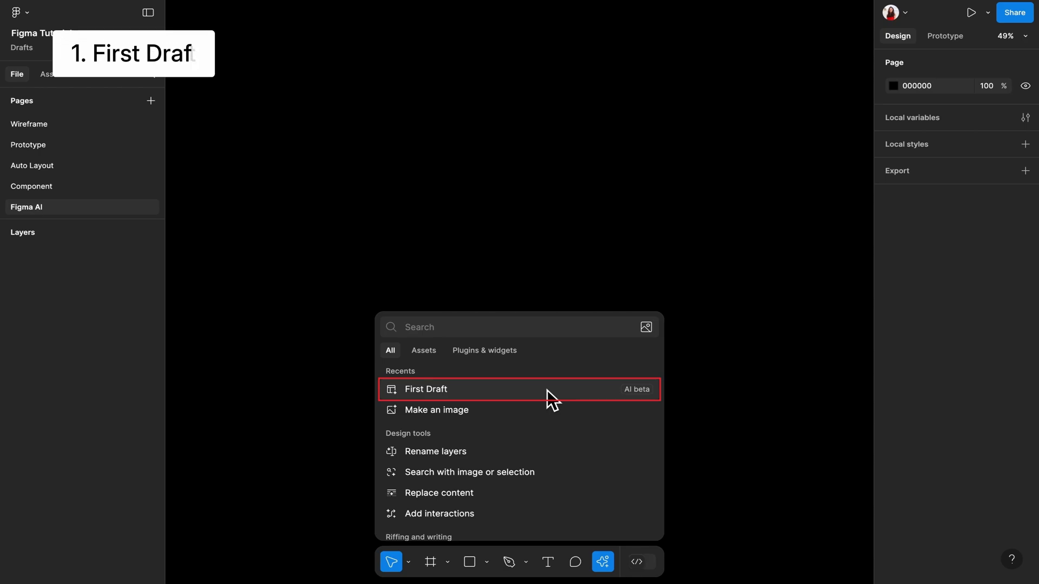
# - Start First Draft and generate a design from the description 'A UX/UI course app'
pyautogui.click(426, 388)
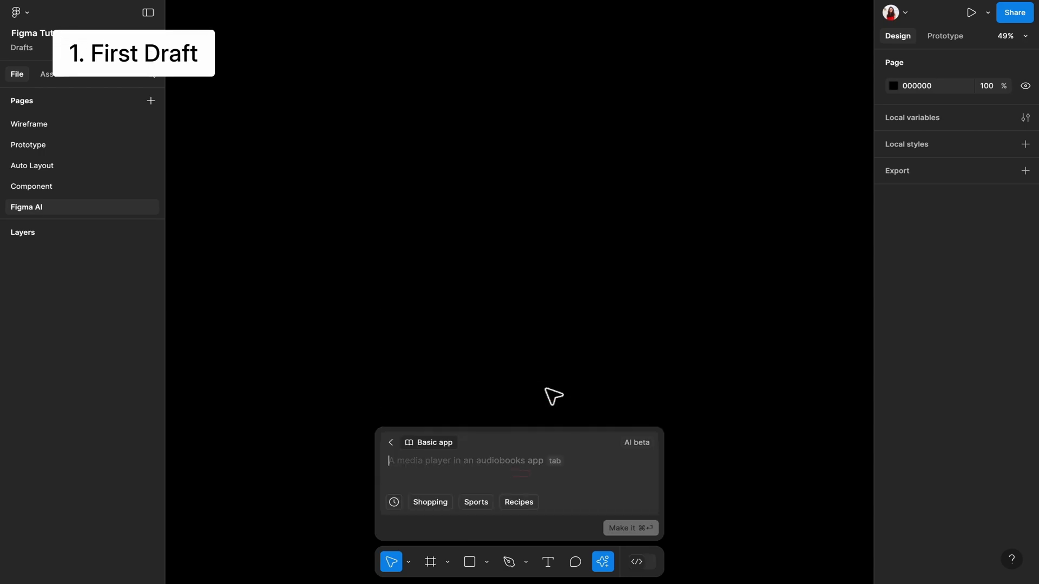
pyautogui.click(490, 467)
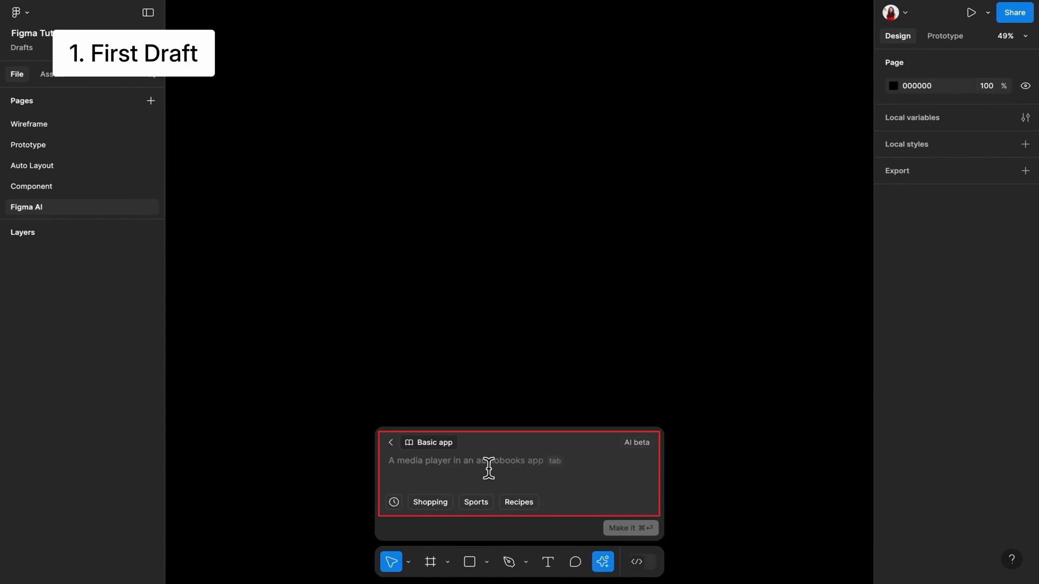
pyautogui.write('A UX/UI course app')
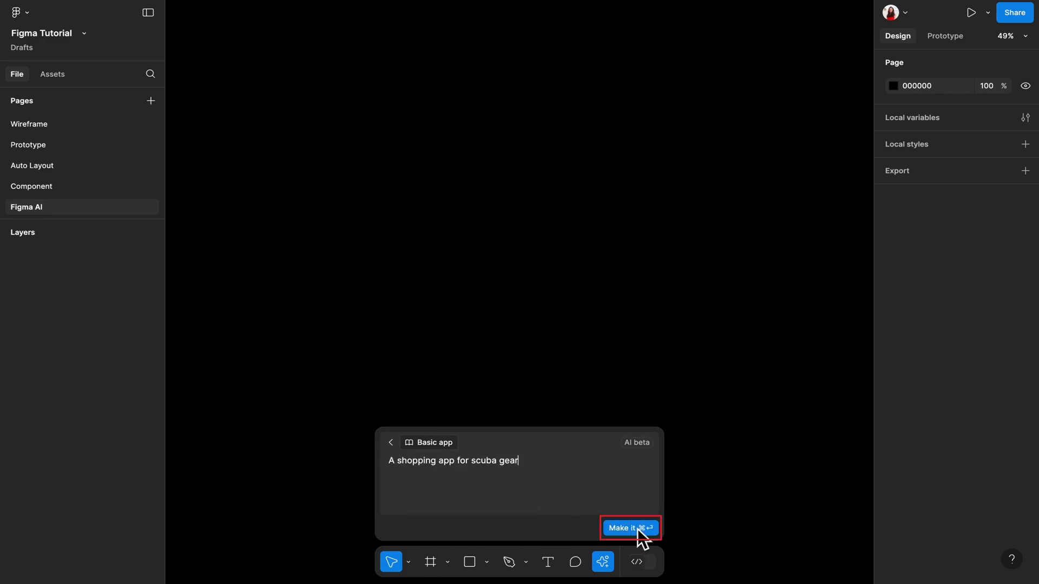
pyautogui.click(629, 528)
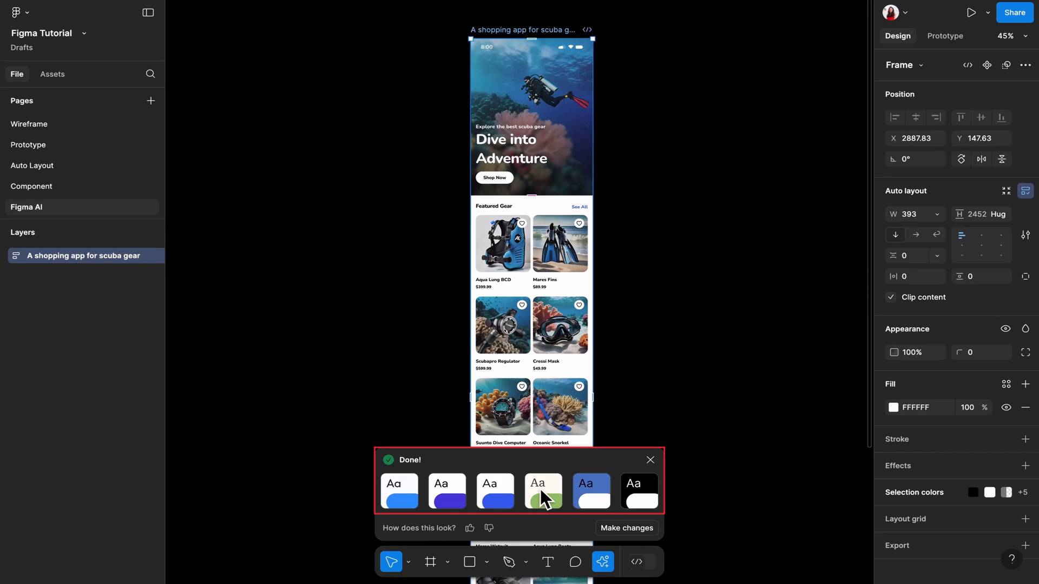
# - Apply a different theme preset to the generated app screen
pyautogui.click(639, 490)
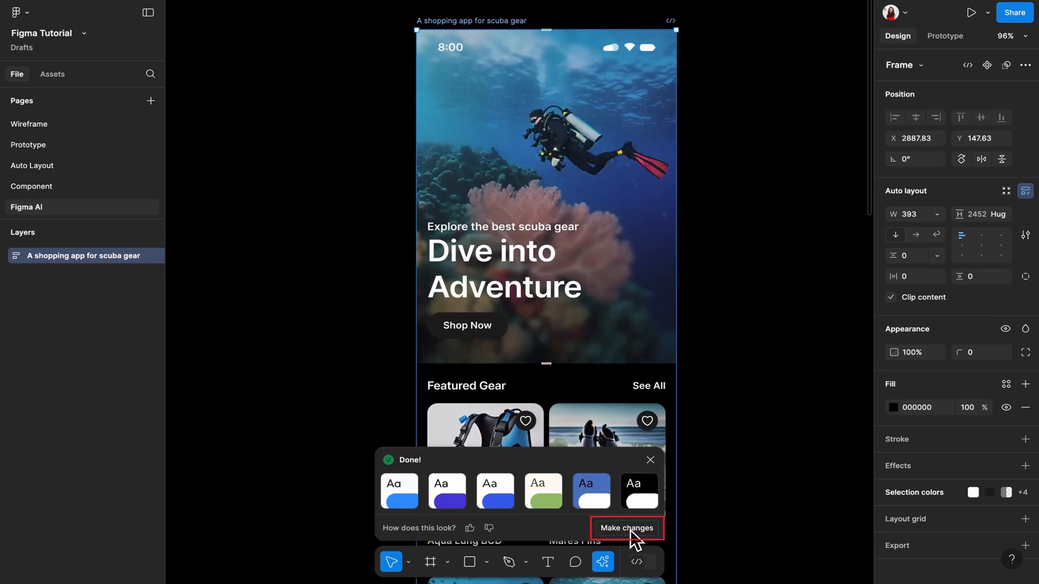
# - Try red and blue accent colours on the design, then settle on the dark charcoal scheme
pyautogui.click(627, 528)
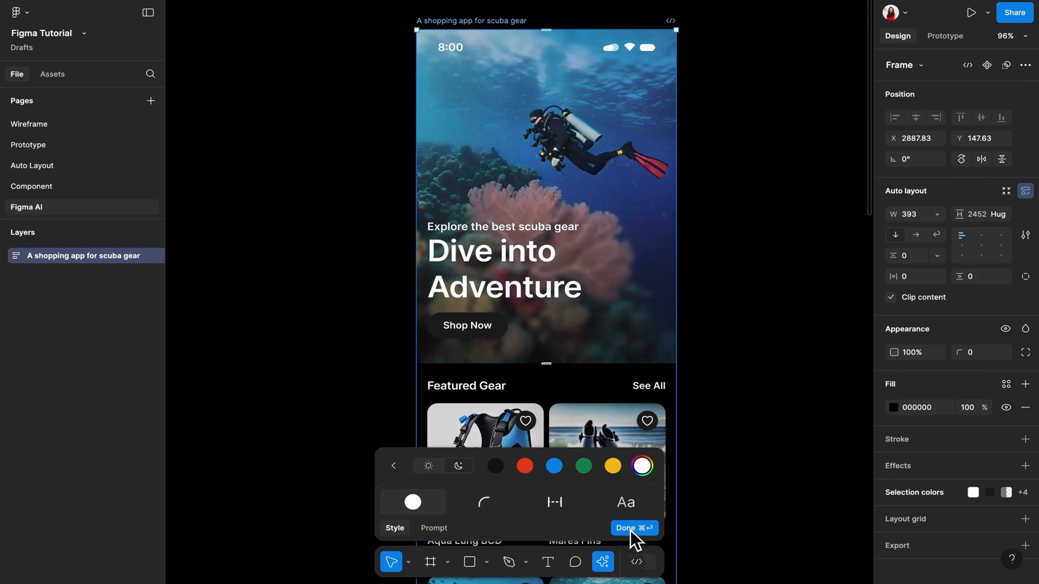
pyautogui.click(428, 466)
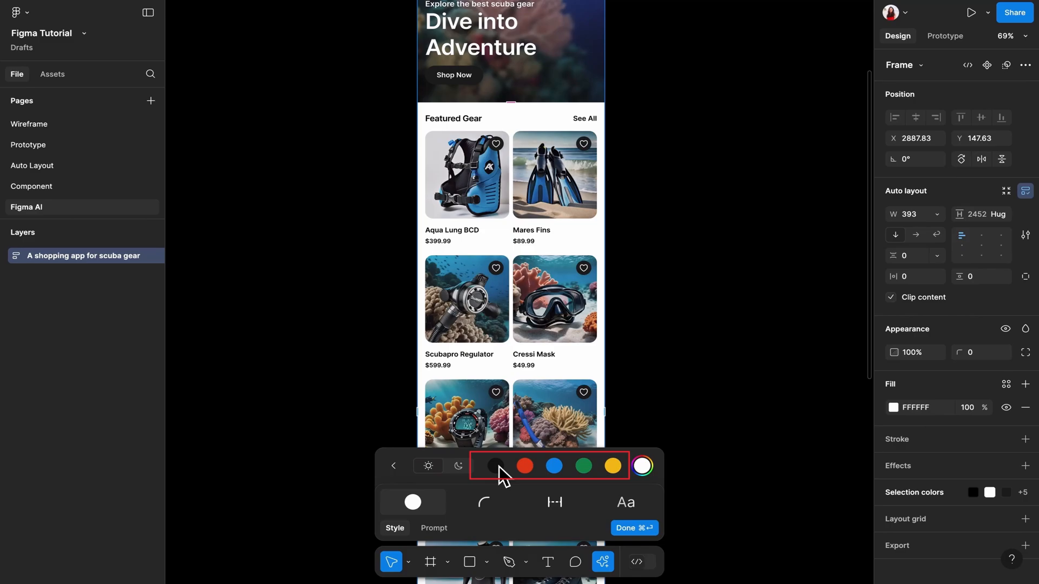
pyautogui.click(524, 465)
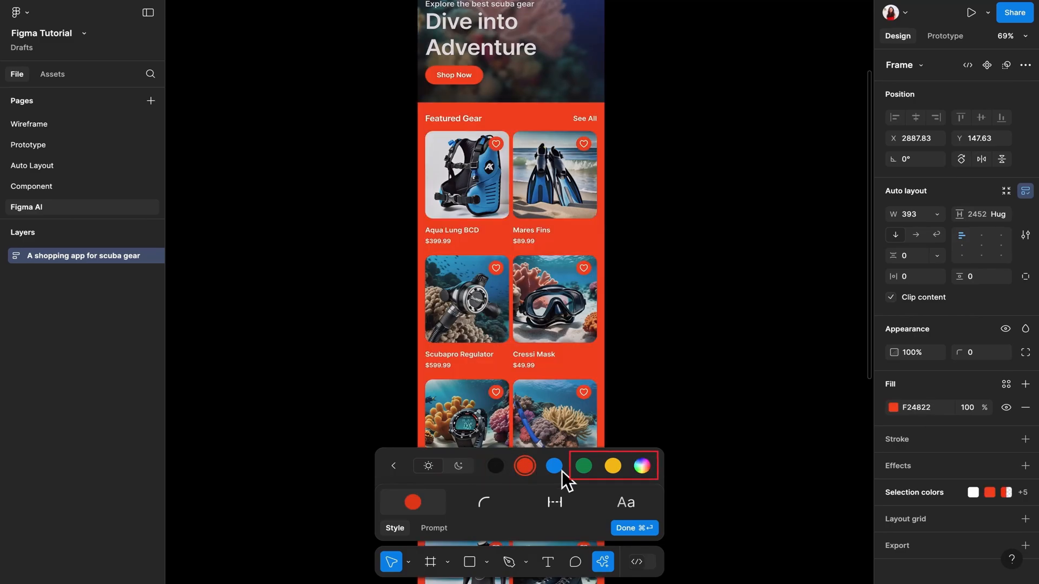
pyautogui.click(555, 465)
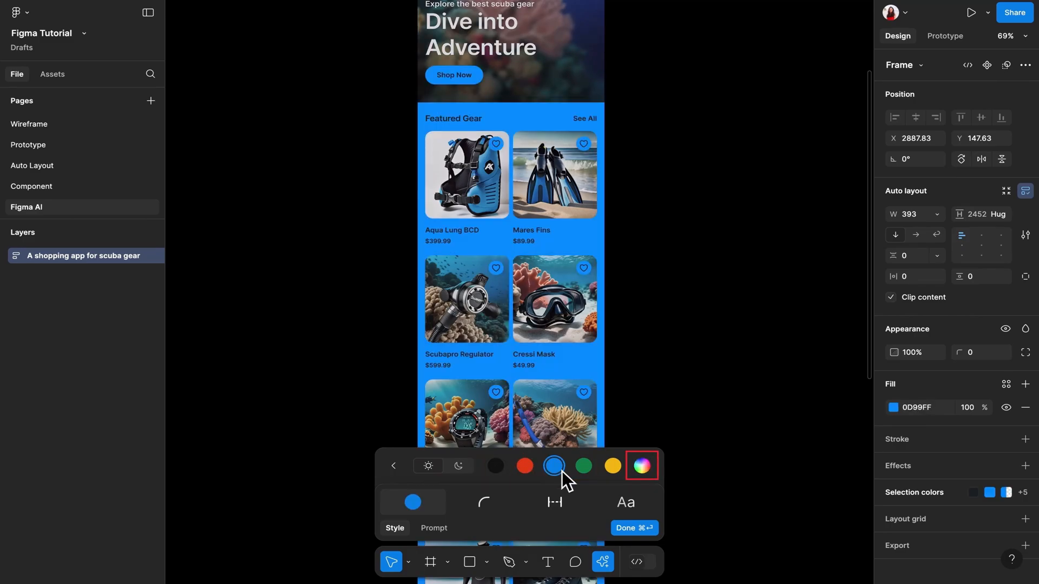
pyautogui.click(496, 465)
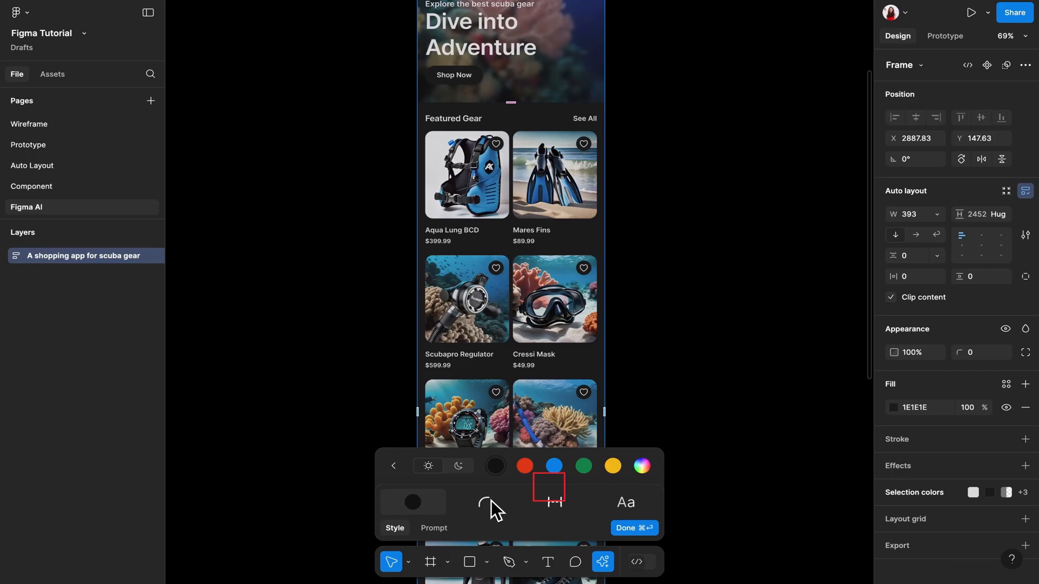
# - Square off the corner radius and widen element spacing to the maximum
pyautogui.click(484, 501)
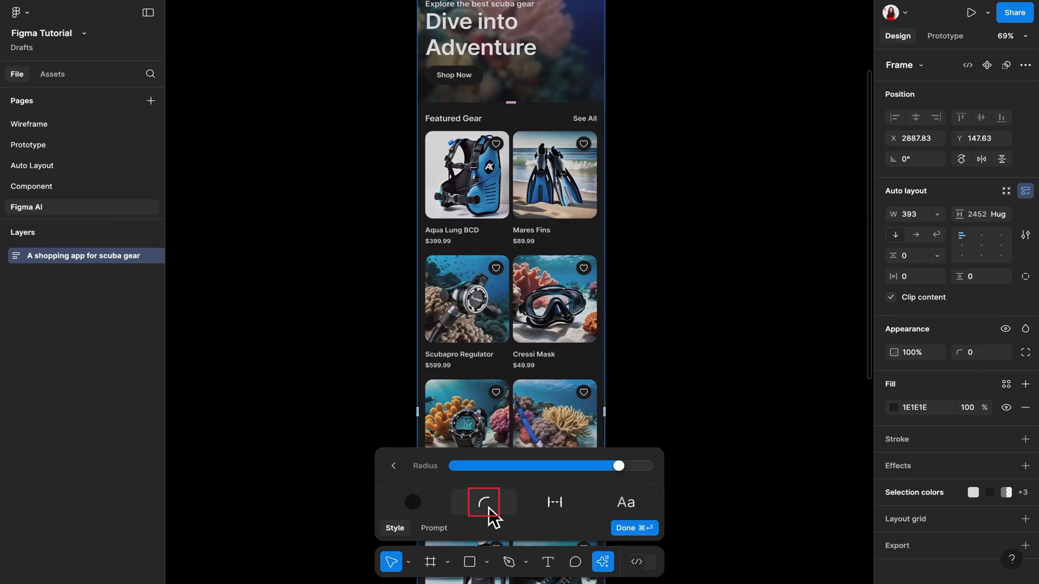
pyautogui.moveTo(620, 466); pyautogui.dragTo(619, 466)
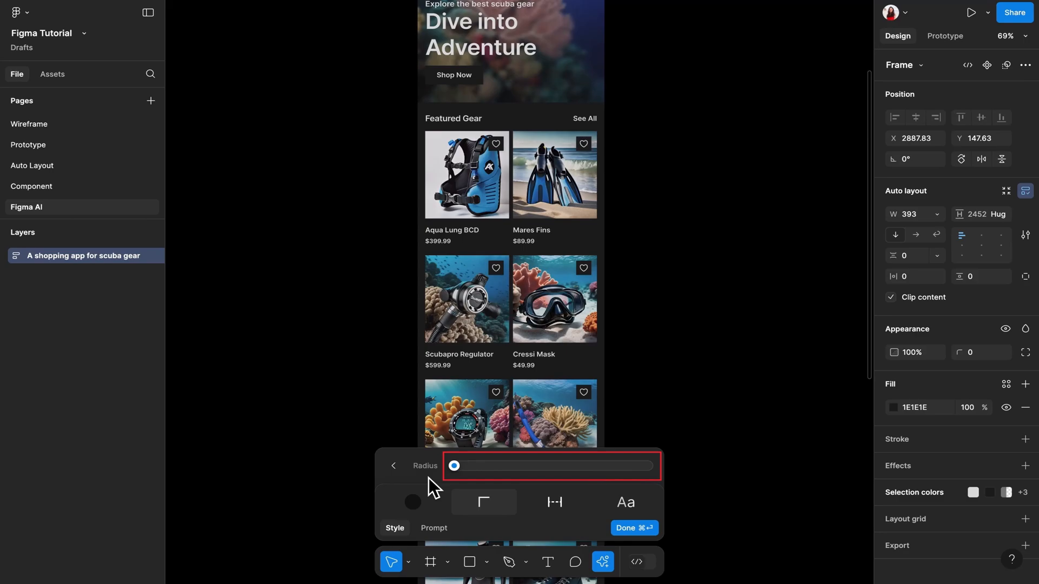
pyautogui.click(555, 503)
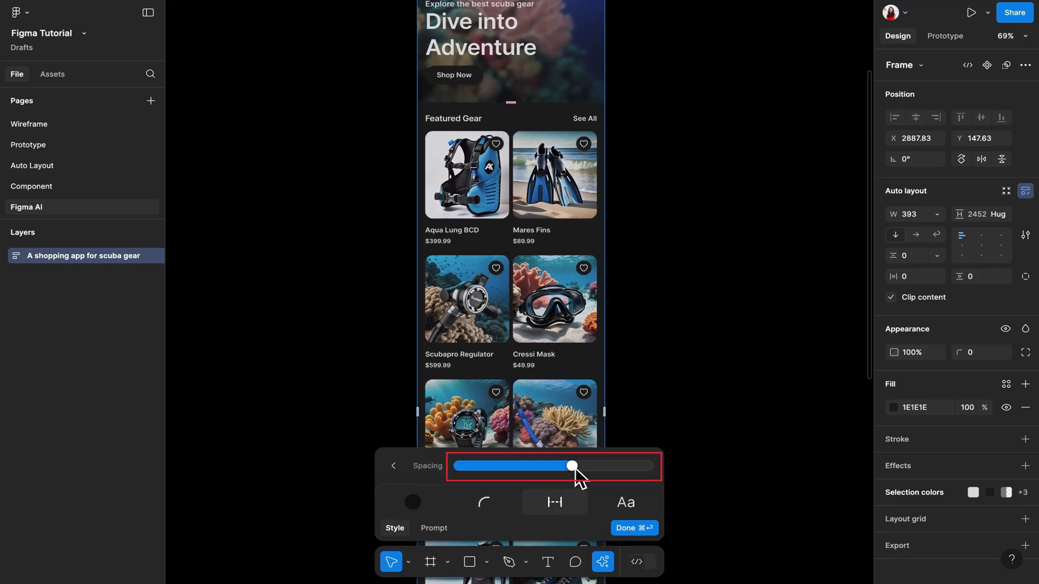
pyautogui.moveTo(572, 466); pyautogui.dragTo(515, 466)
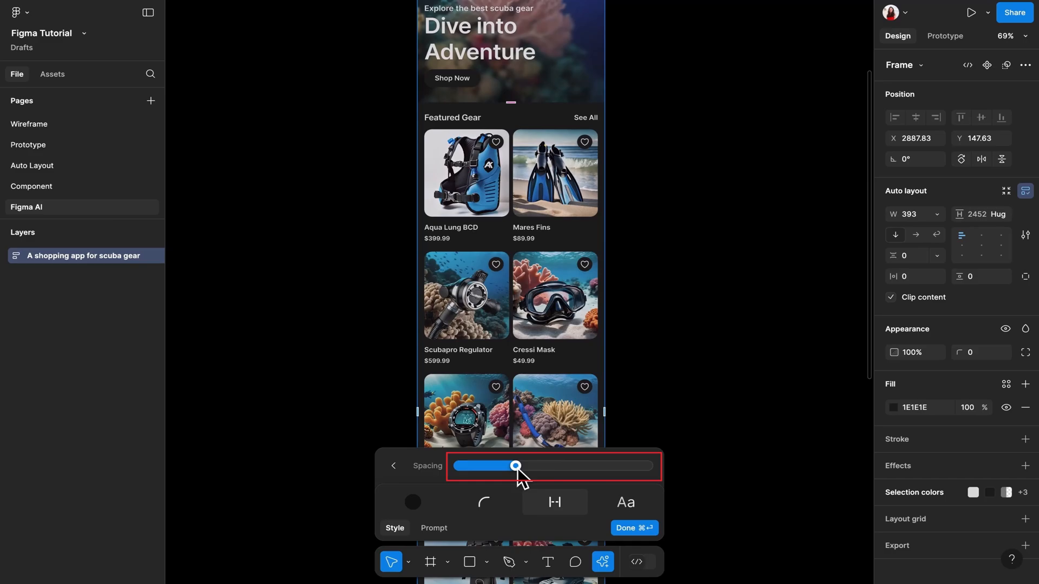
pyautogui.moveTo(516, 466); pyautogui.dragTo(647, 466)
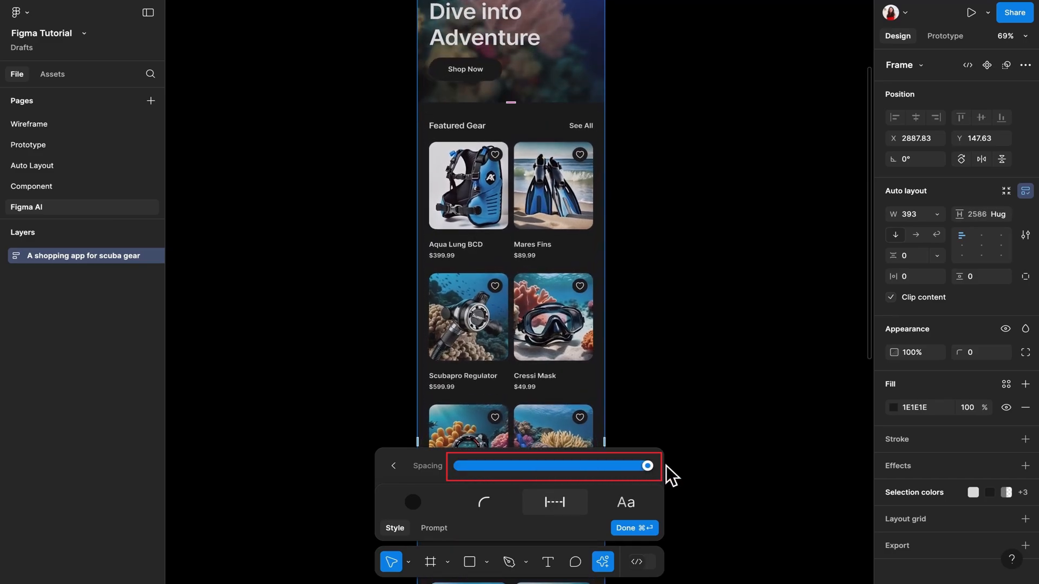
pyautogui.click(624, 501)
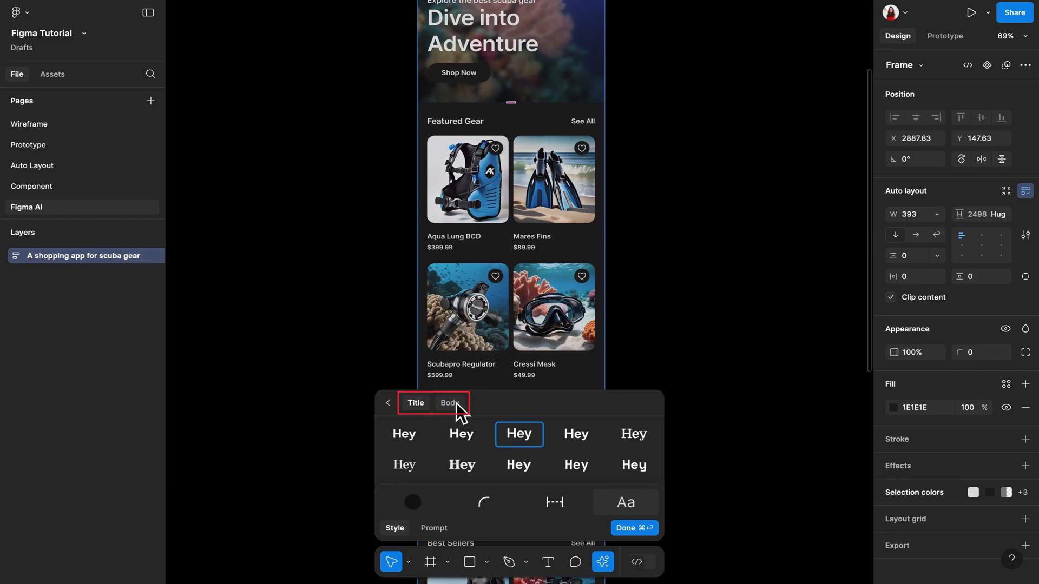
# - Give the body text a different typeface from the typography choices
pyautogui.click(448, 402)
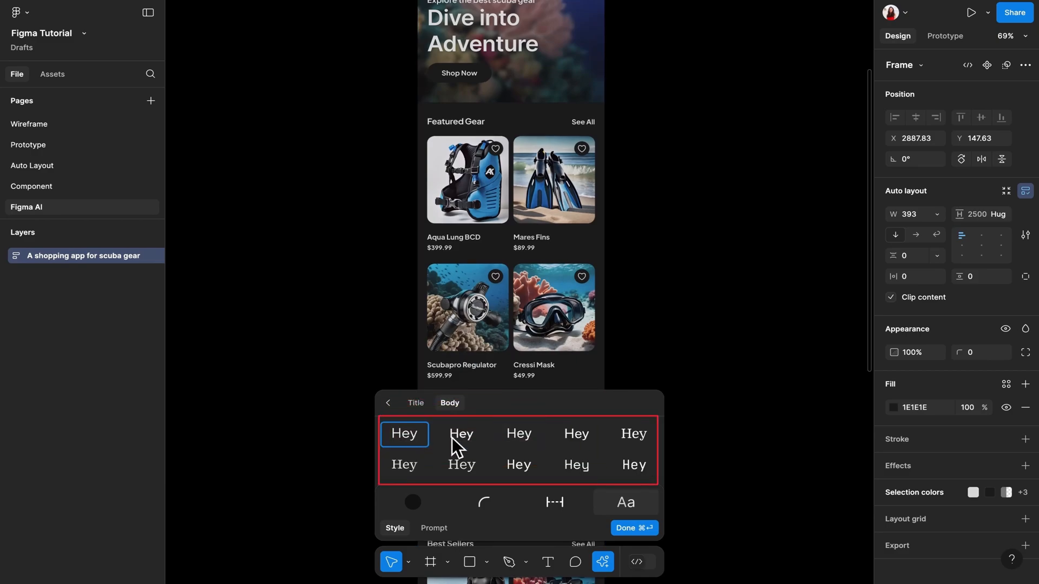
pyautogui.click(576, 433)
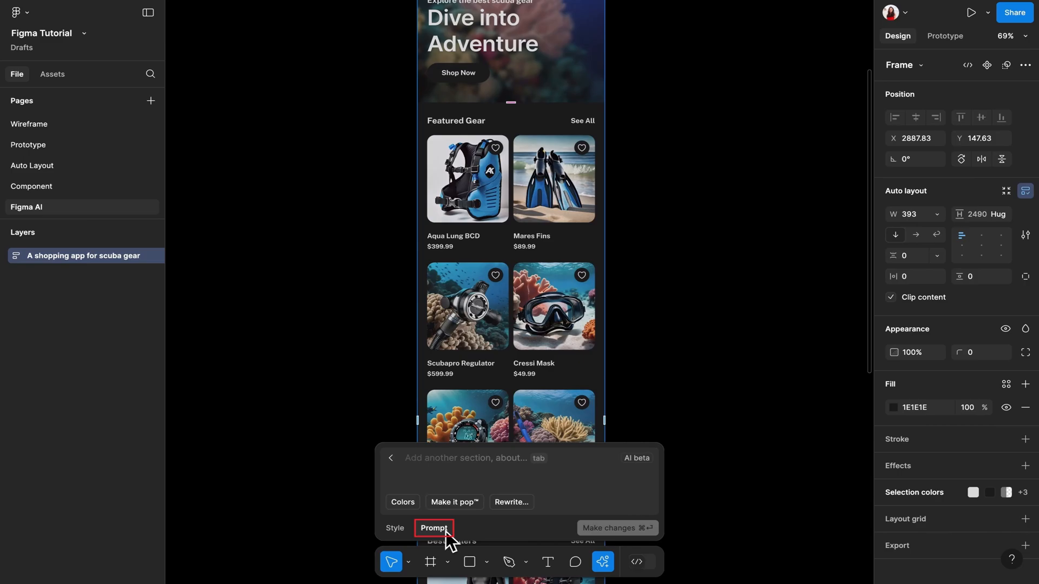
# - Apply the 'Make it pop' prompt suggestion to the generated screen
pyautogui.click(433, 528)
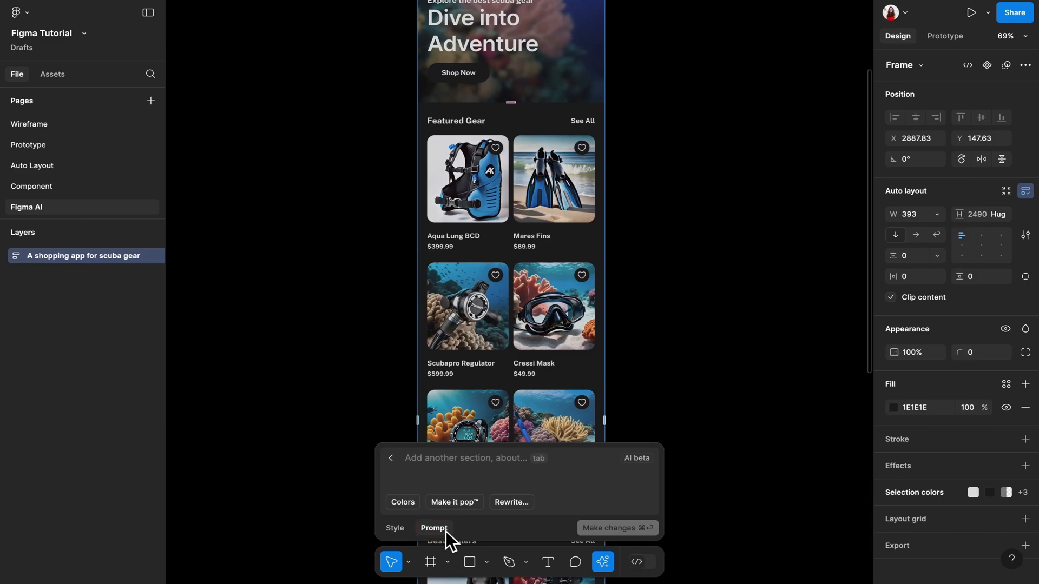
pyautogui.click(454, 501)
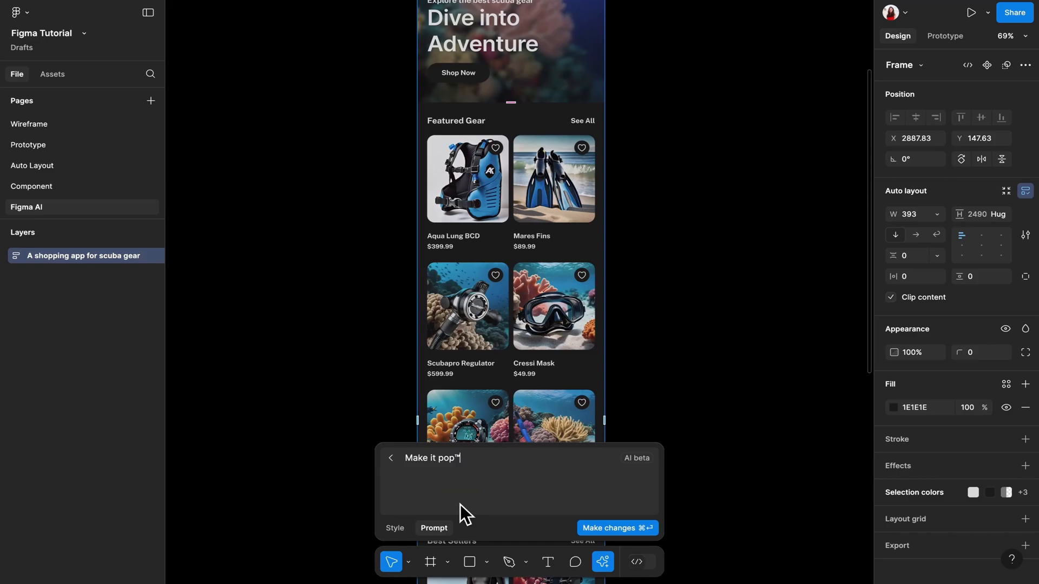
pyautogui.click(617, 528)
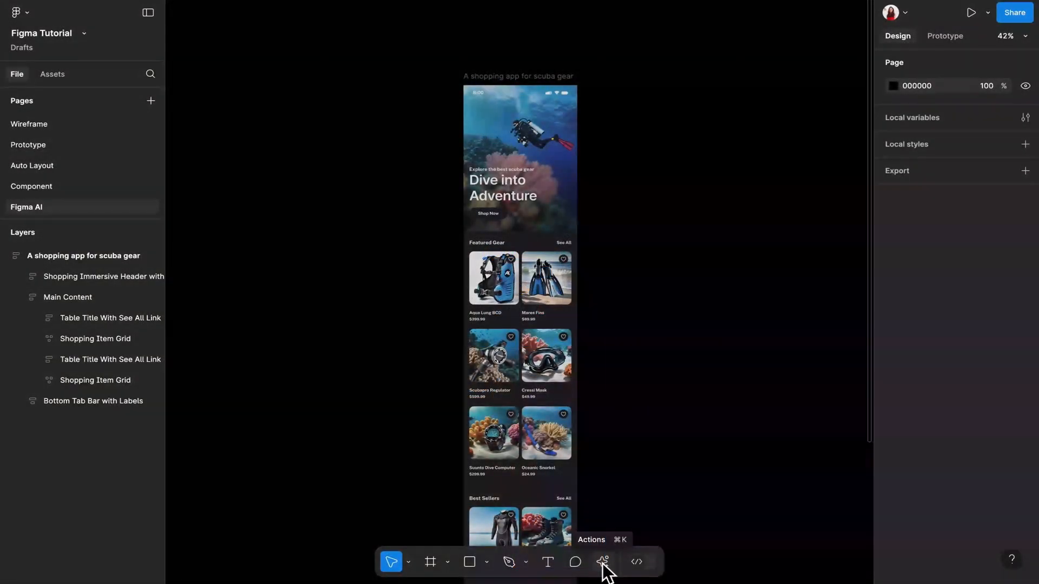
# - Choose Rename layers from the AI actions for the selected app frame
pyautogui.click(602, 562)
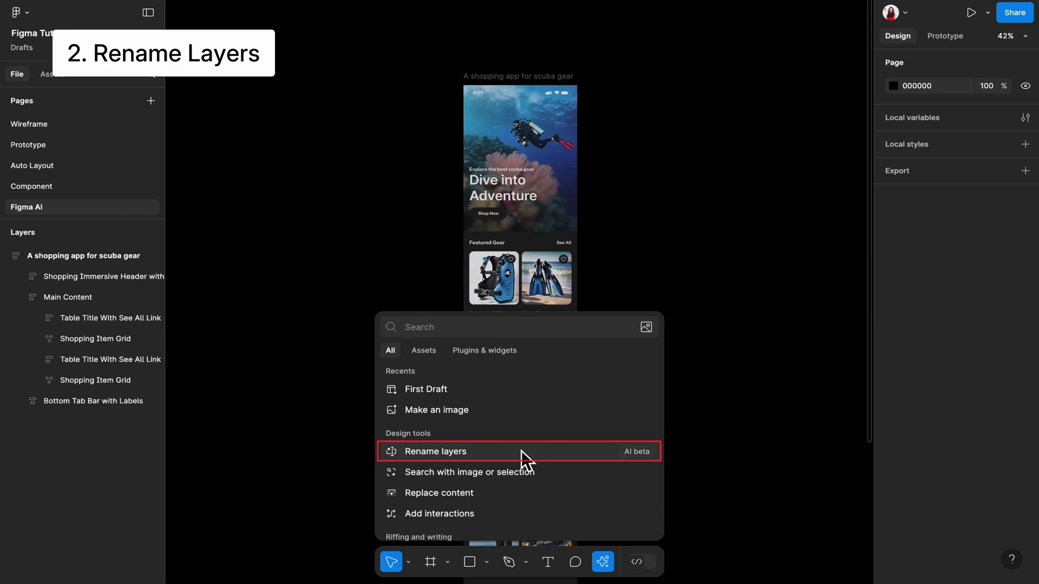
pyautogui.click(435, 452)
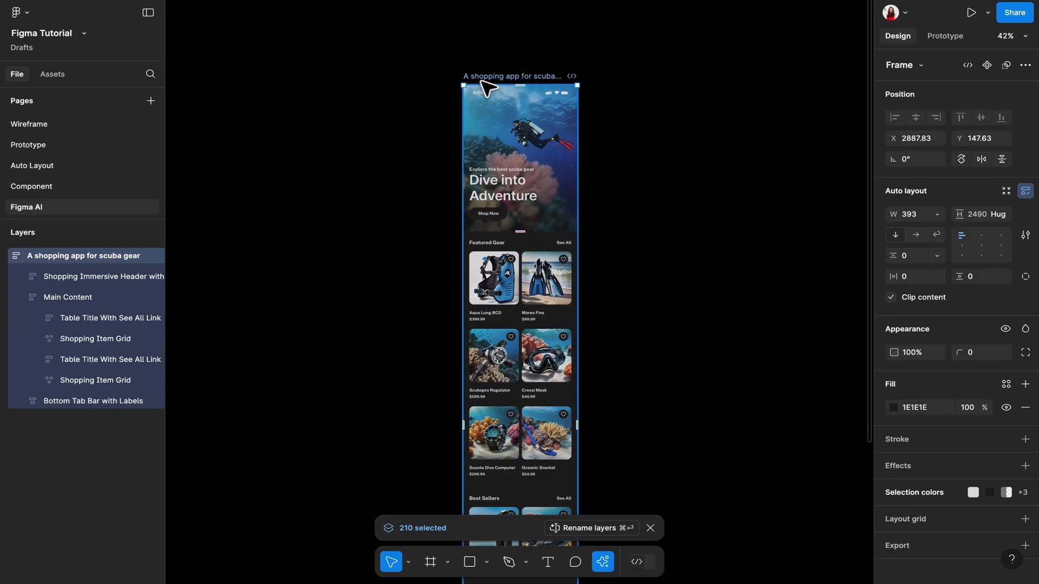
pyautogui.moveTo(432, 482)
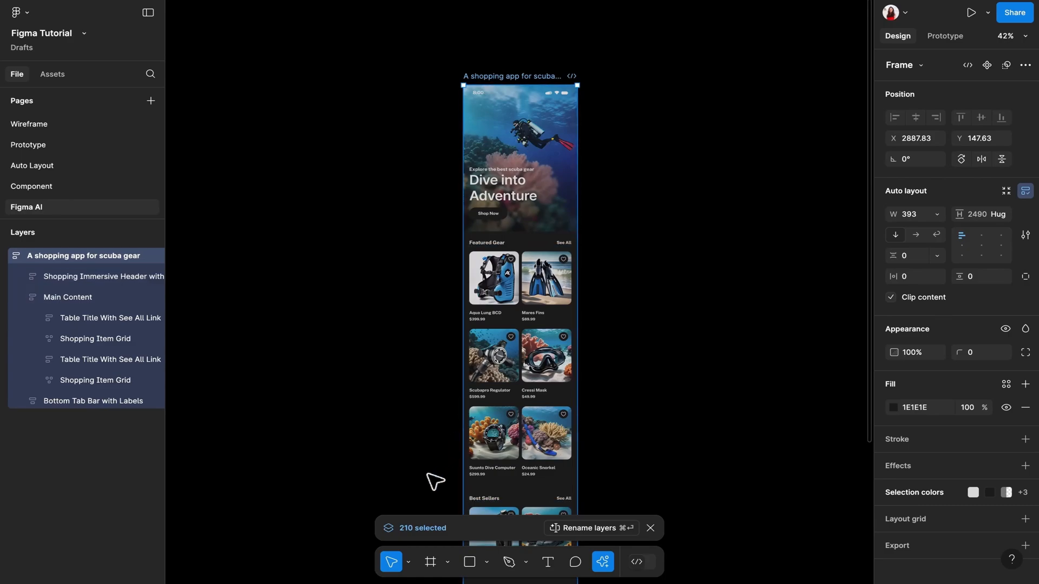
pyautogui.moveTo(441, 540)
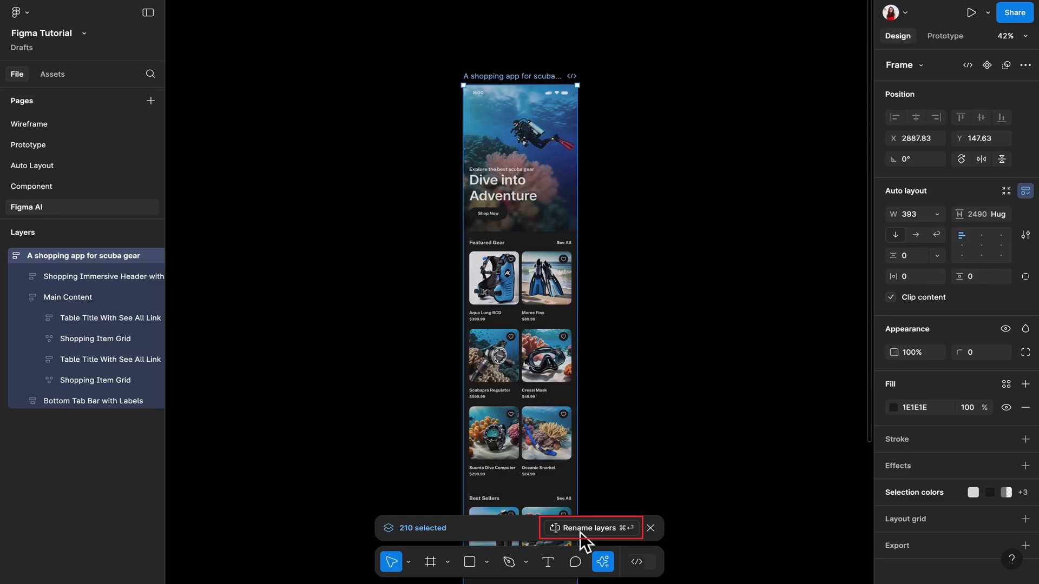
# - Run automatic layer renaming, then rerun it with Rename anyway on the header layers
pyautogui.click(589, 528)
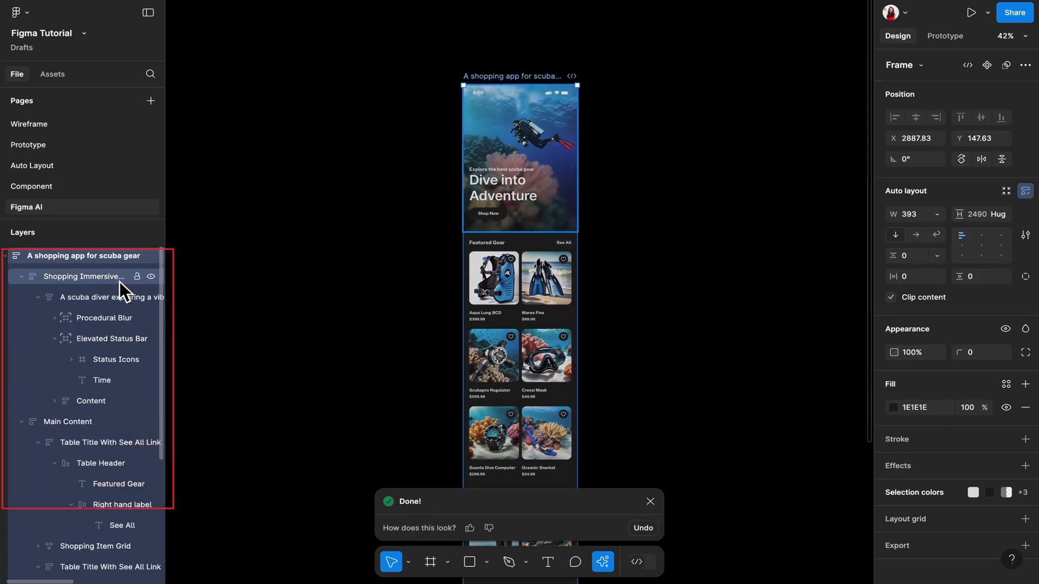
pyautogui.click(602, 562)
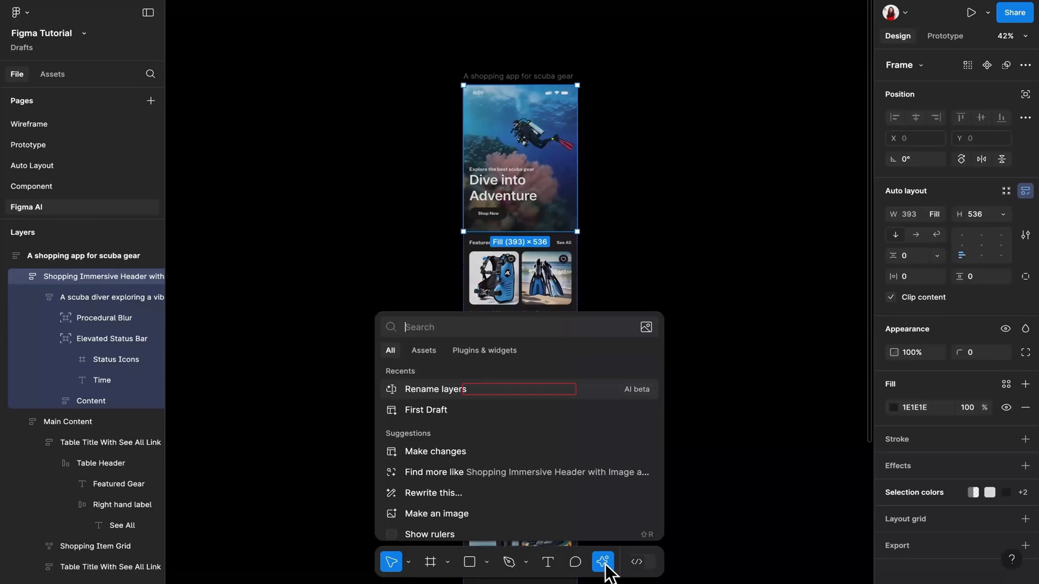
pyautogui.click(435, 388)
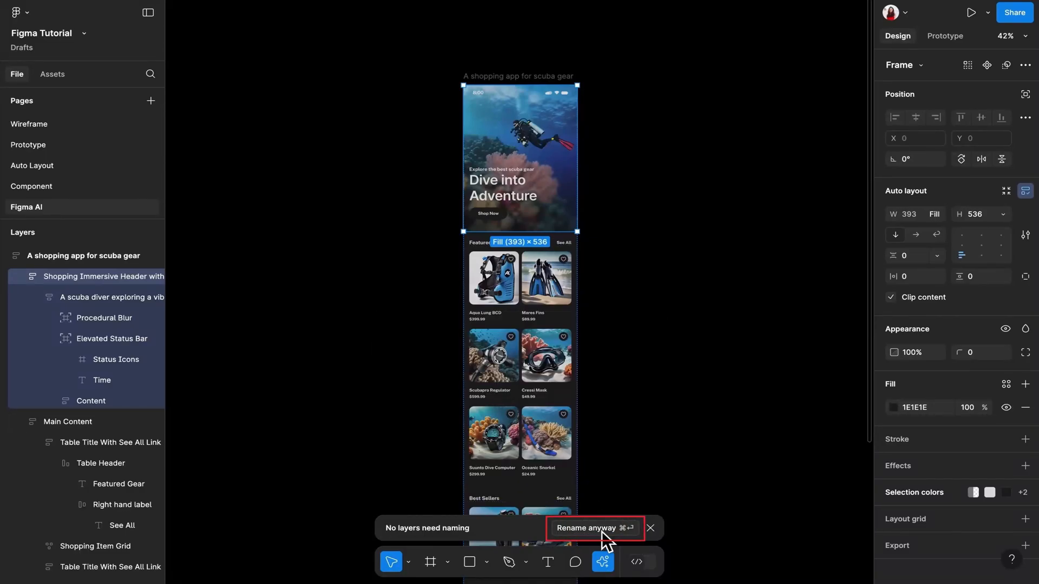
pyautogui.click(586, 529)
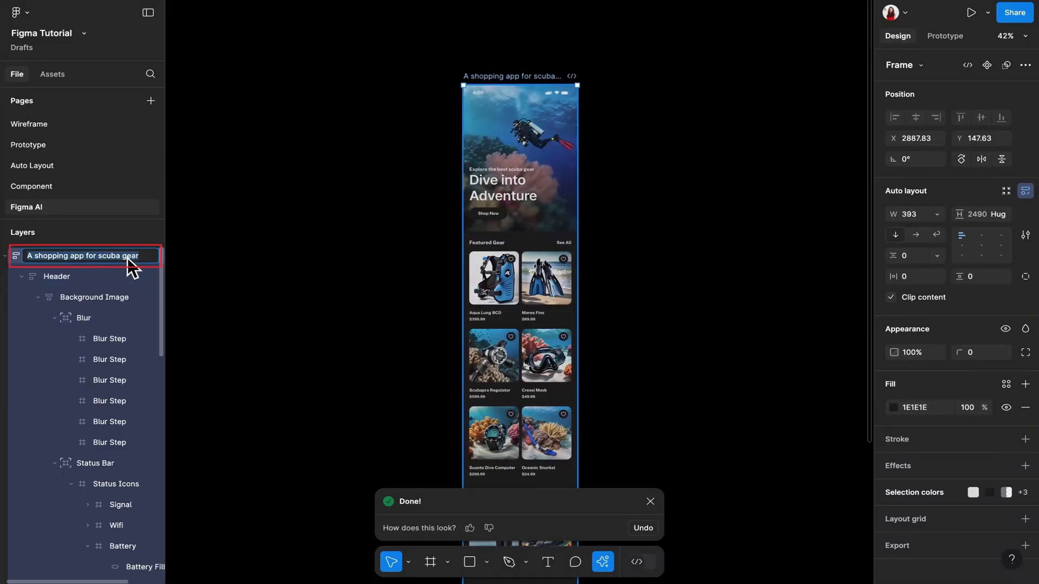
# - Name the top frame 'Home', dismiss the completion notice and clear the selection
pyautogui.write('Home')
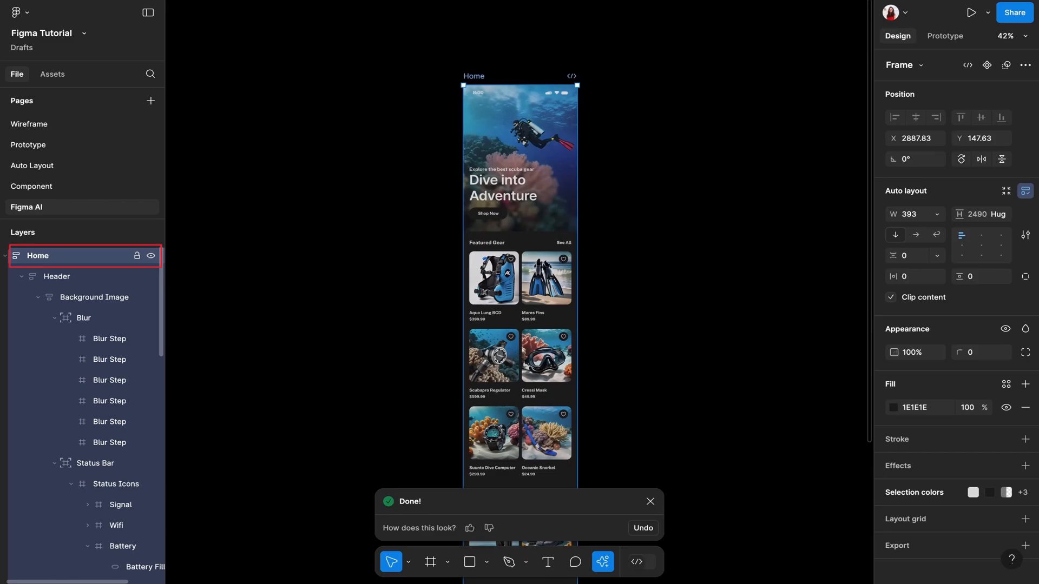
pyautogui.click(650, 502)
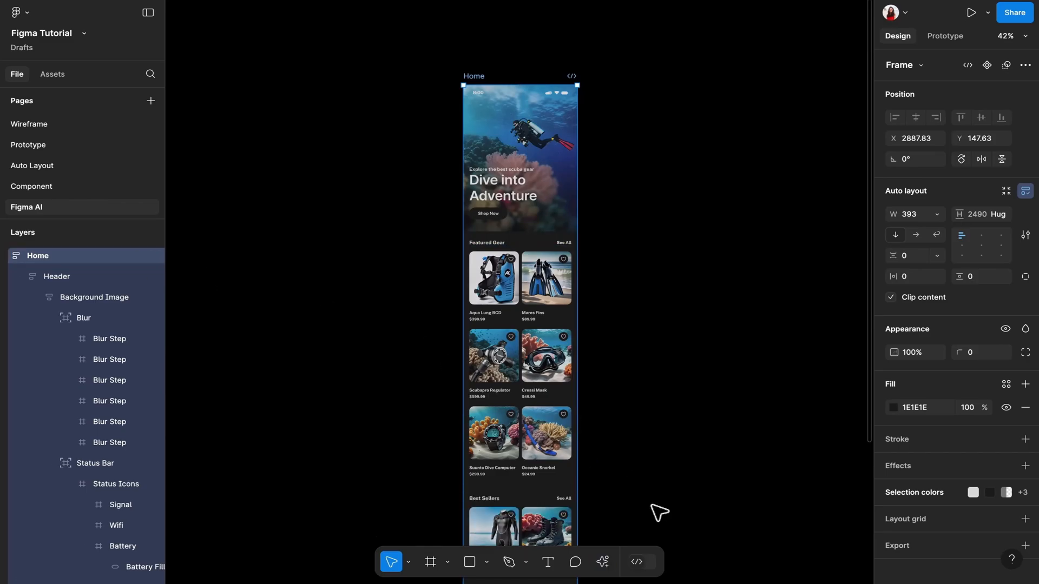
pyautogui.click(602, 562)
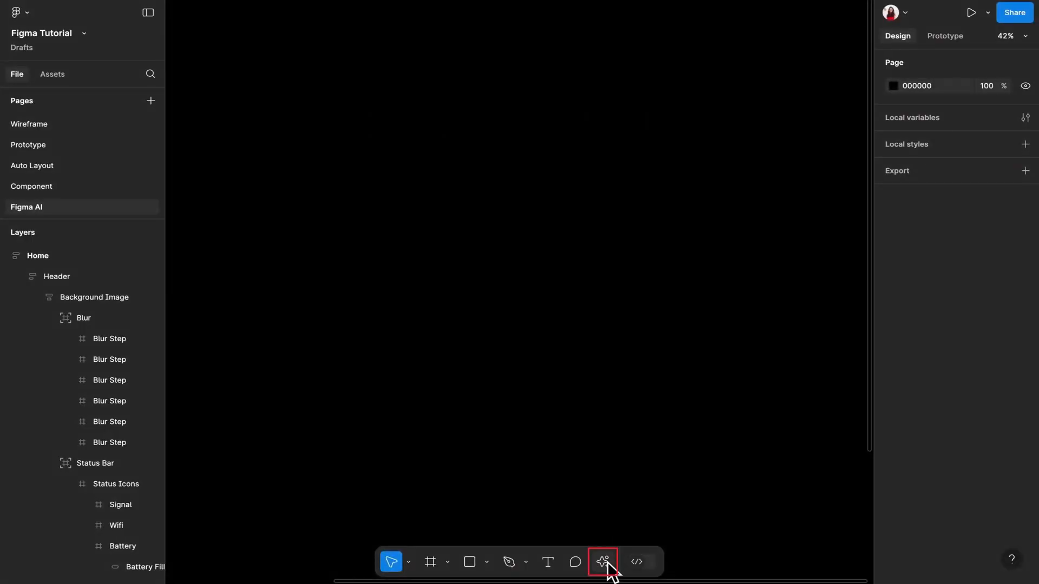
# - Choose Search with image or selection from the AI actions list
pyautogui.click(602, 561)
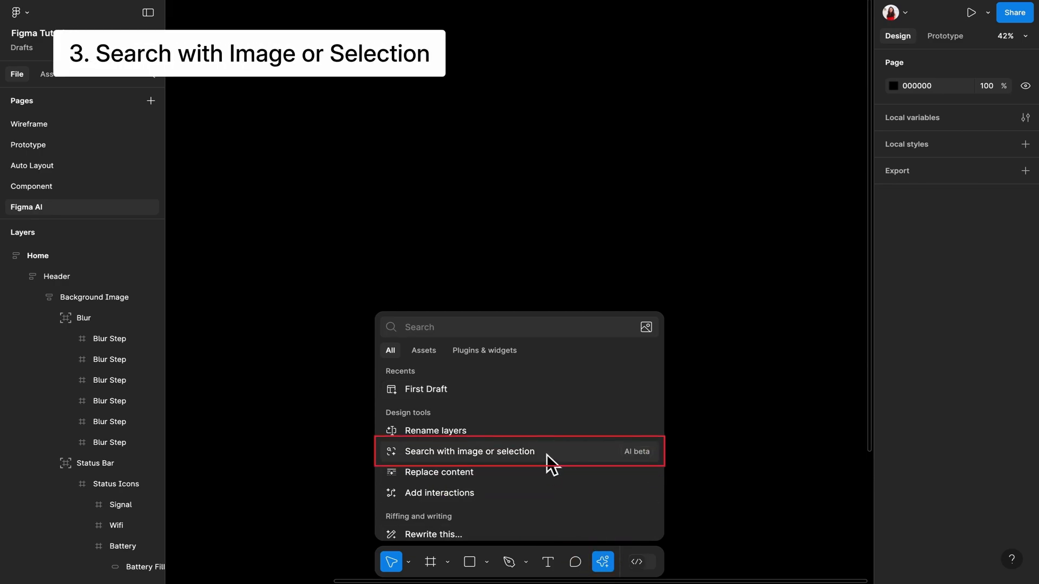
pyautogui.click(468, 451)
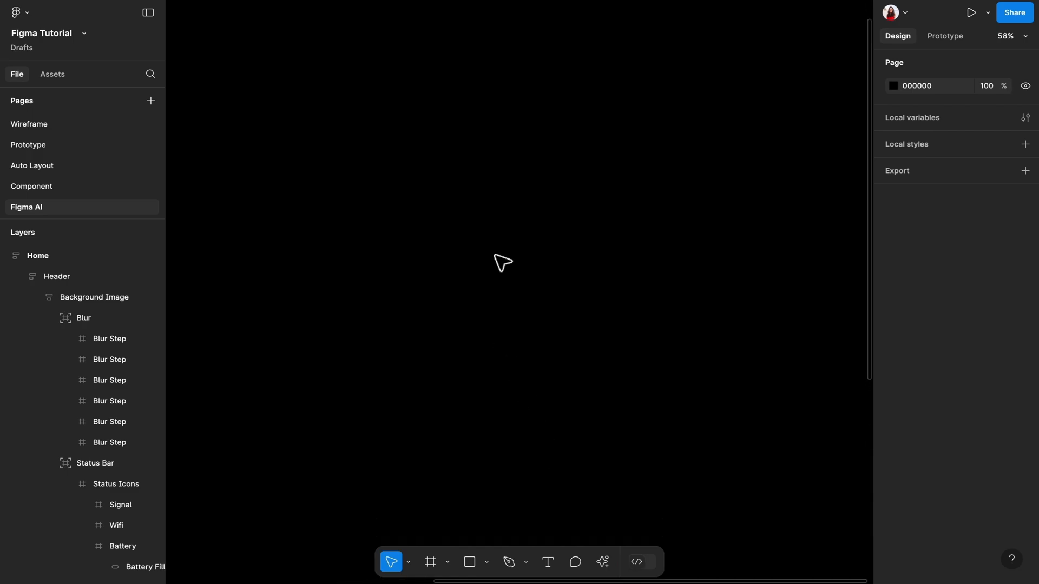
# - Sketch curved freehand strokes on the empty canvas with the Pencil tool
pyautogui.click(509, 562)
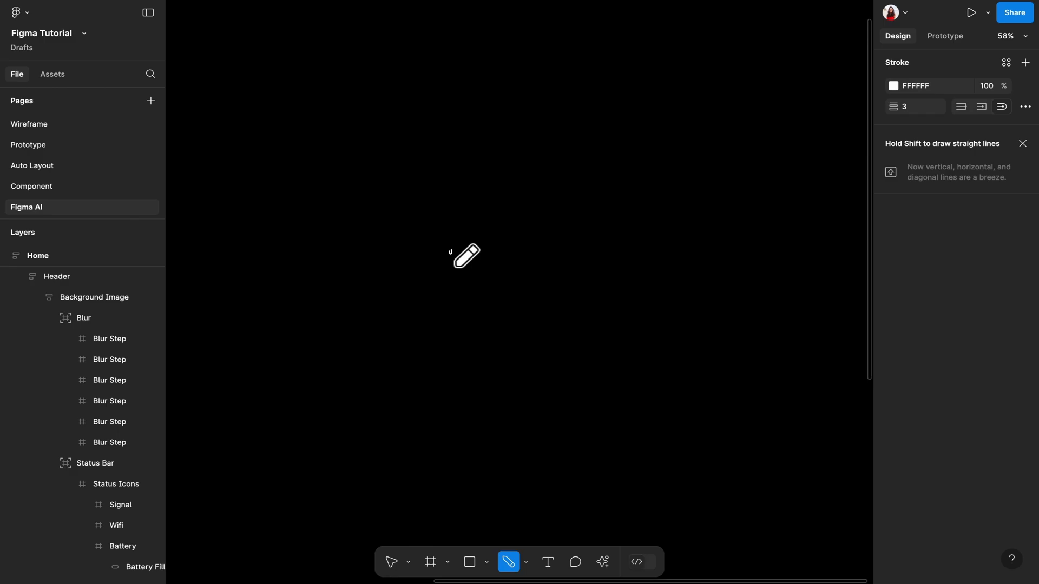
pyautogui.moveTo(461, 257); pyautogui.dragTo(537, 285)
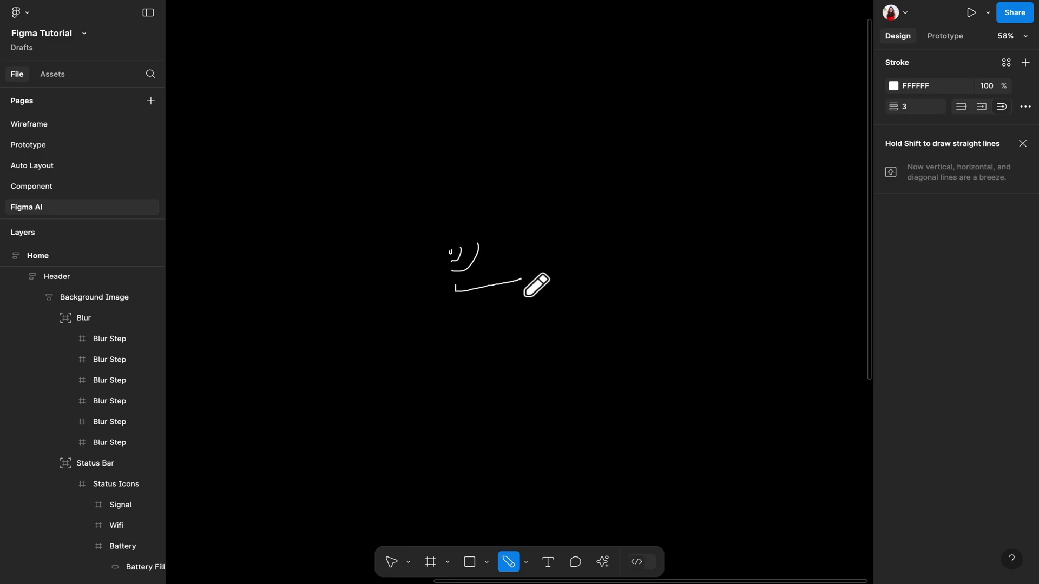
pyautogui.click(391, 562)
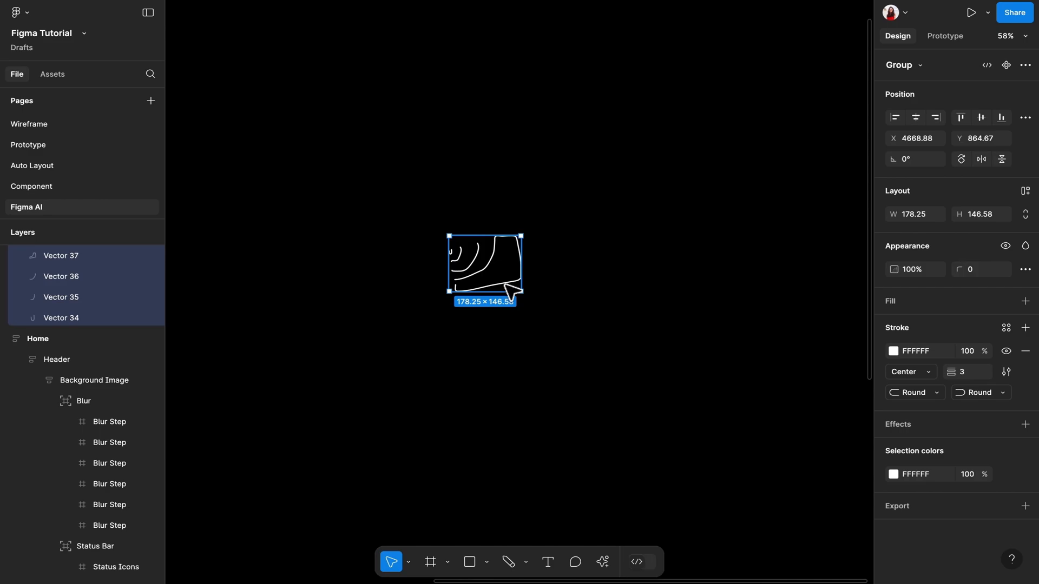
# - Search for designs resembling the sketch, view matching components, then close the results
pyautogui.click(602, 562)
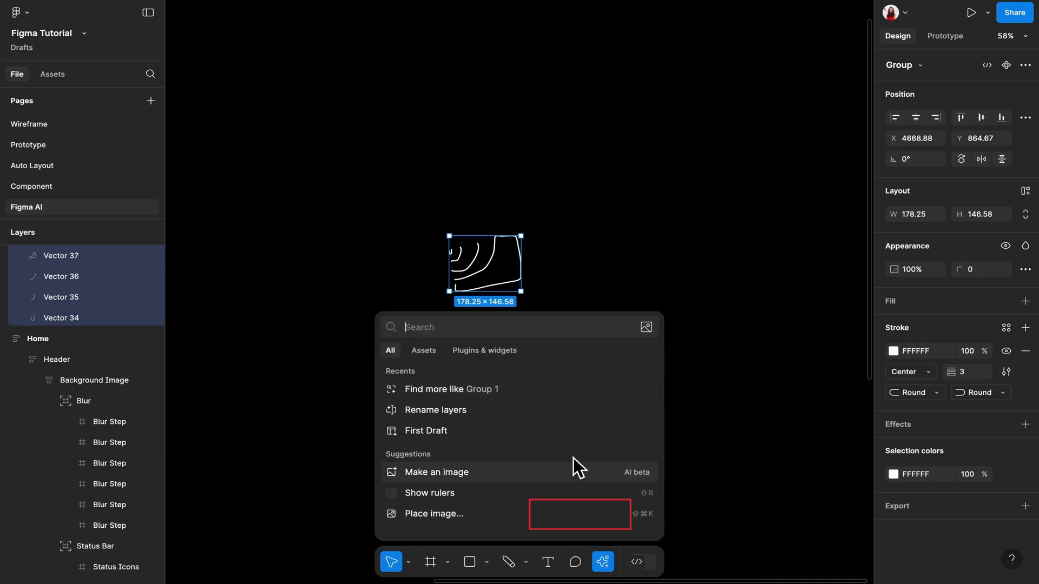
pyautogui.click(451, 388)
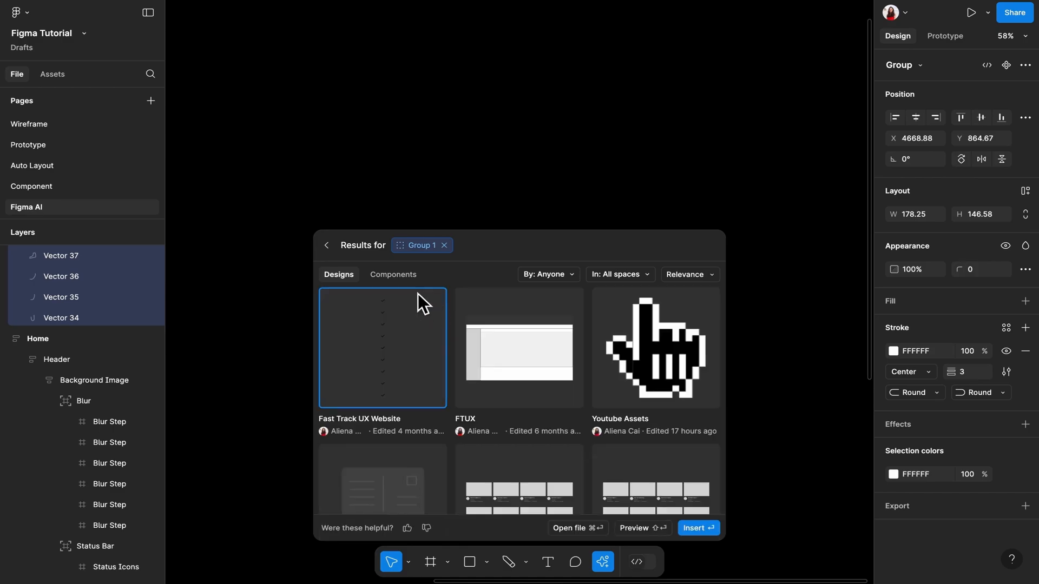
pyautogui.click(392, 274)
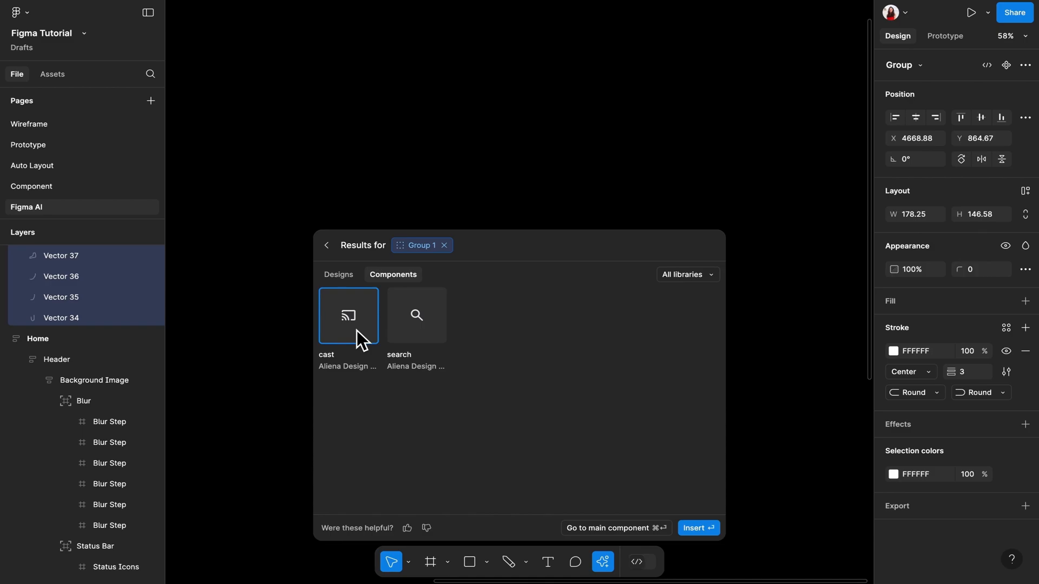
pyautogui.moveTo(362, 344)
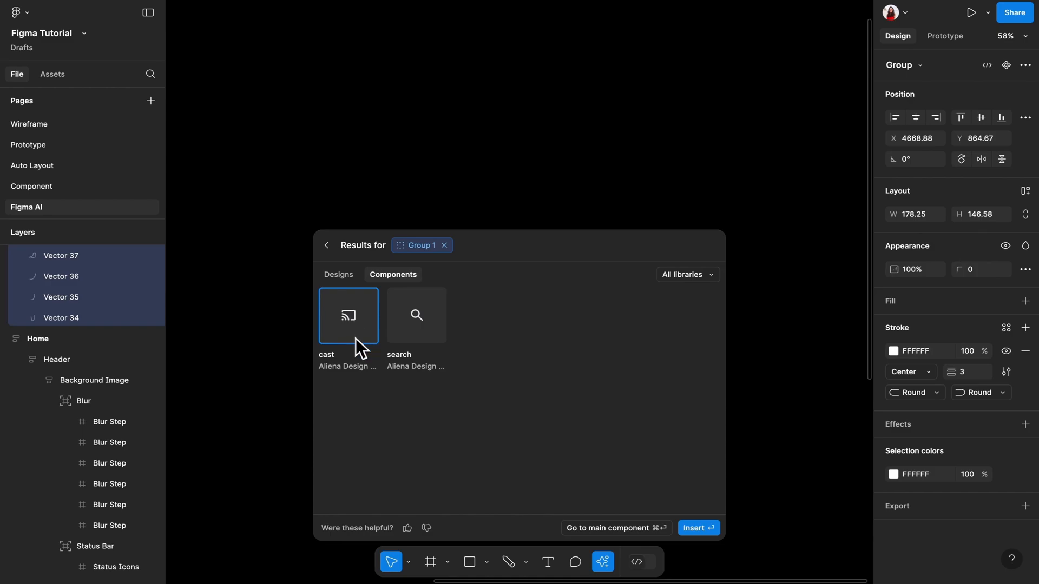
pyautogui.moveTo(664, 492)
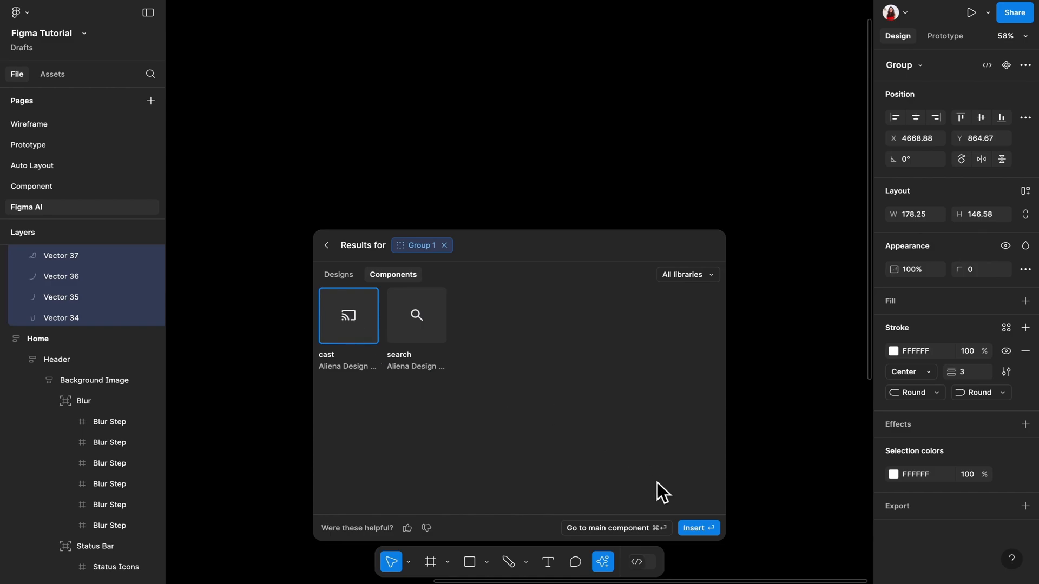
pyautogui.click(697, 528)
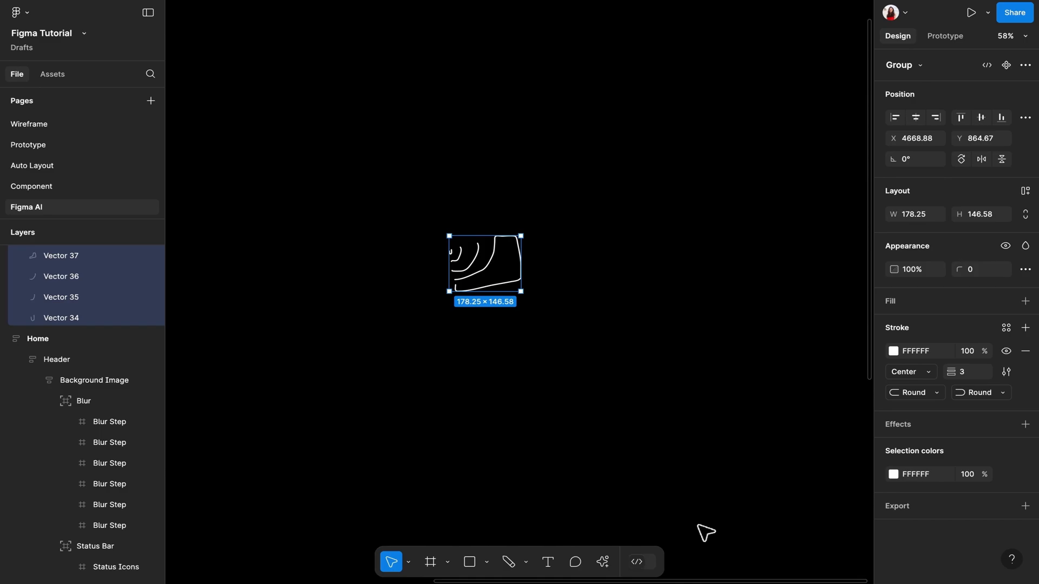
pyautogui.click(485, 265)
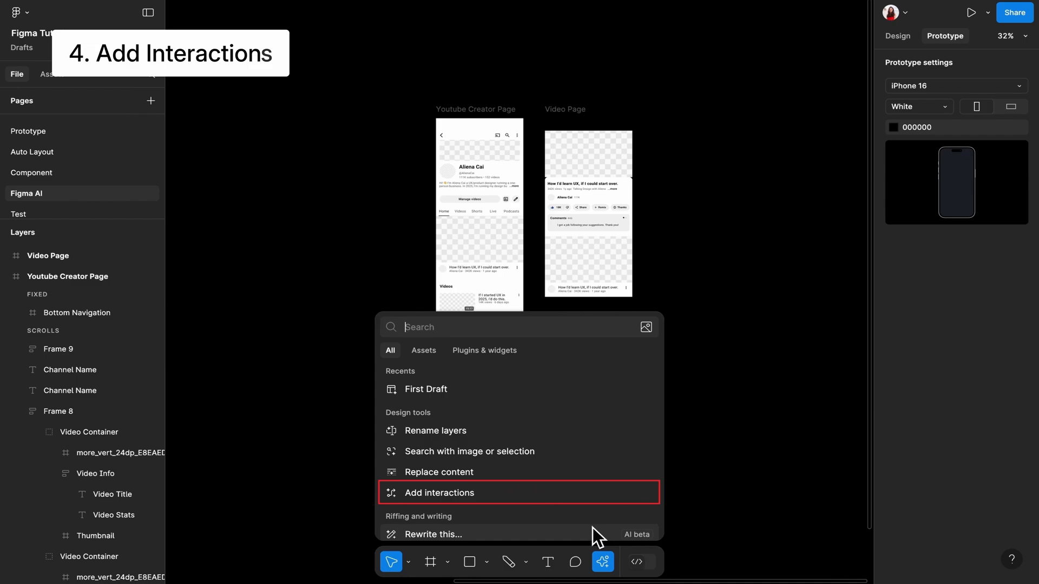
pyautogui.moveTo(583, 508)
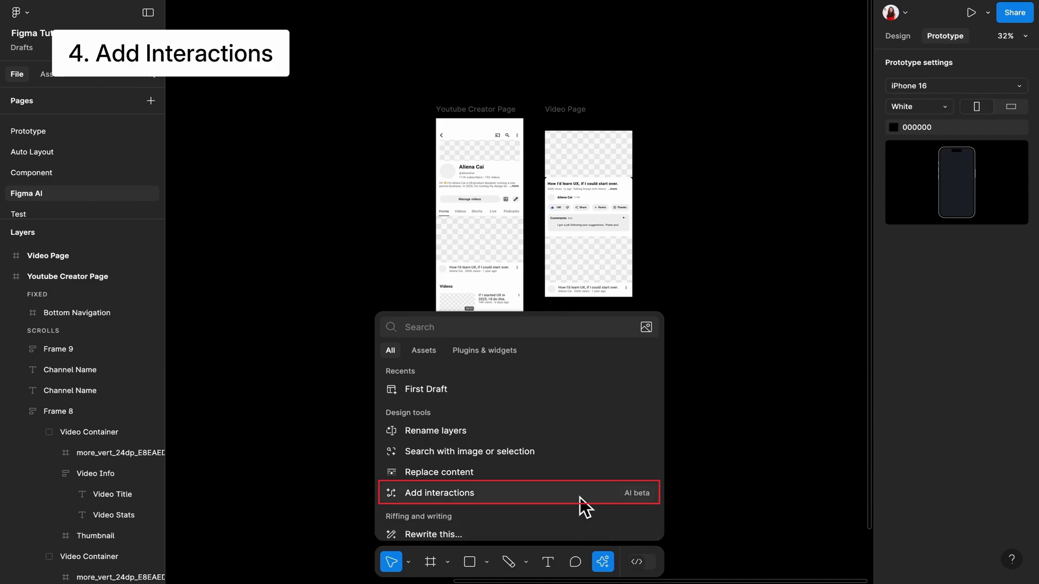
# - Generate tap interactions linking both screens, including one navigating to the Youtube Creator Page
pyautogui.click(438, 494)
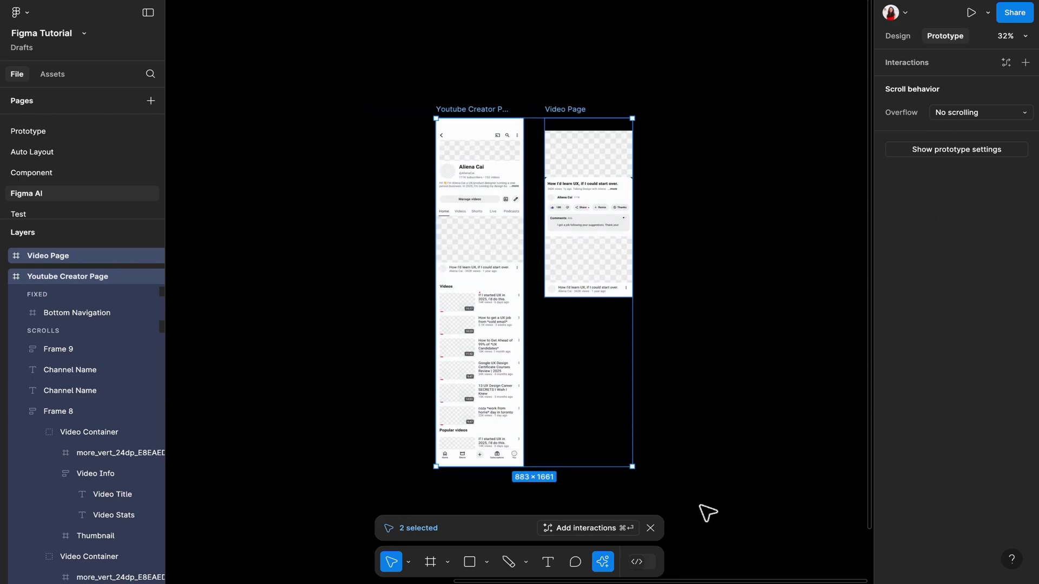
pyautogui.click(586, 528)
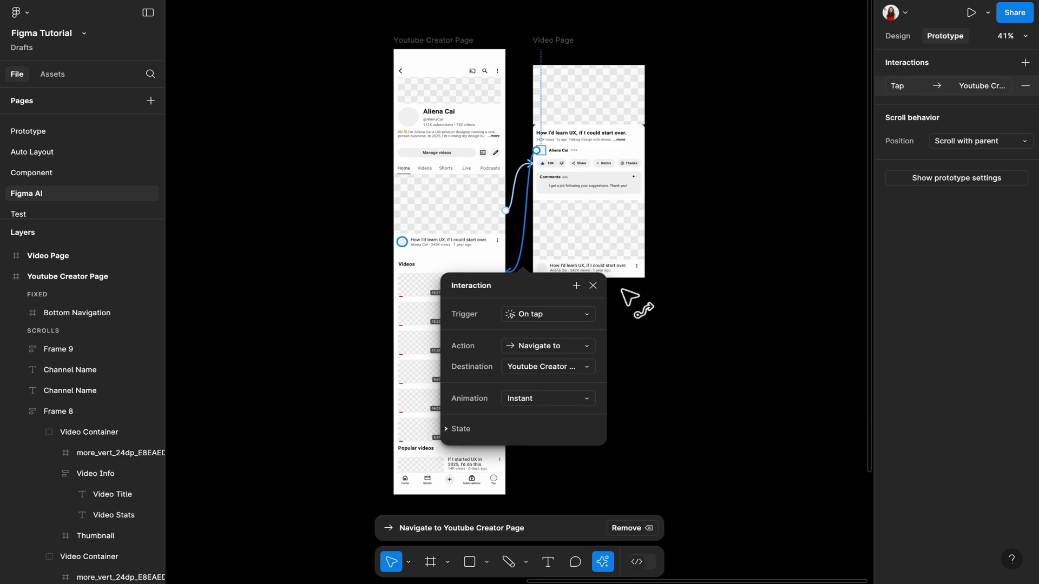
pyautogui.click(592, 284)
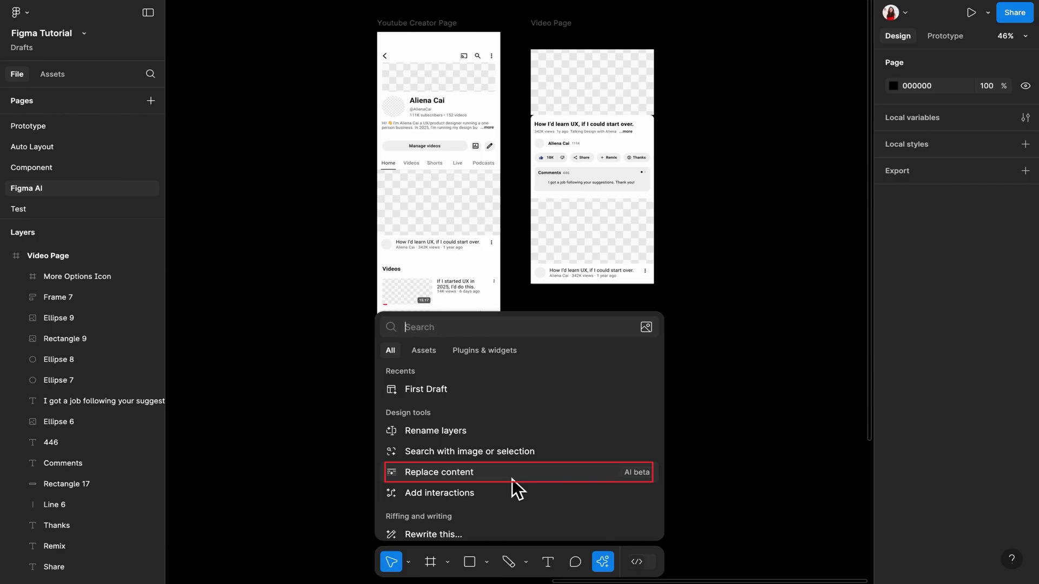
# - Replace Frame 8's video titles with short unrelated ones like 'My favorite vlog' and 'Recipe for success'
pyautogui.click(438, 472)
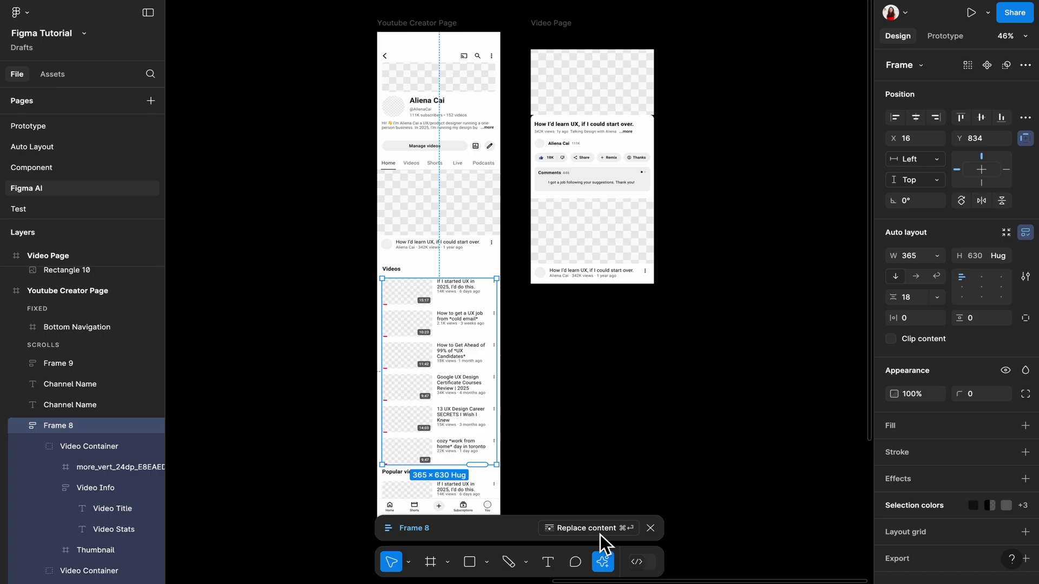
pyautogui.click(585, 528)
pyautogui.write('make these youtube titles shorter, and not related t')
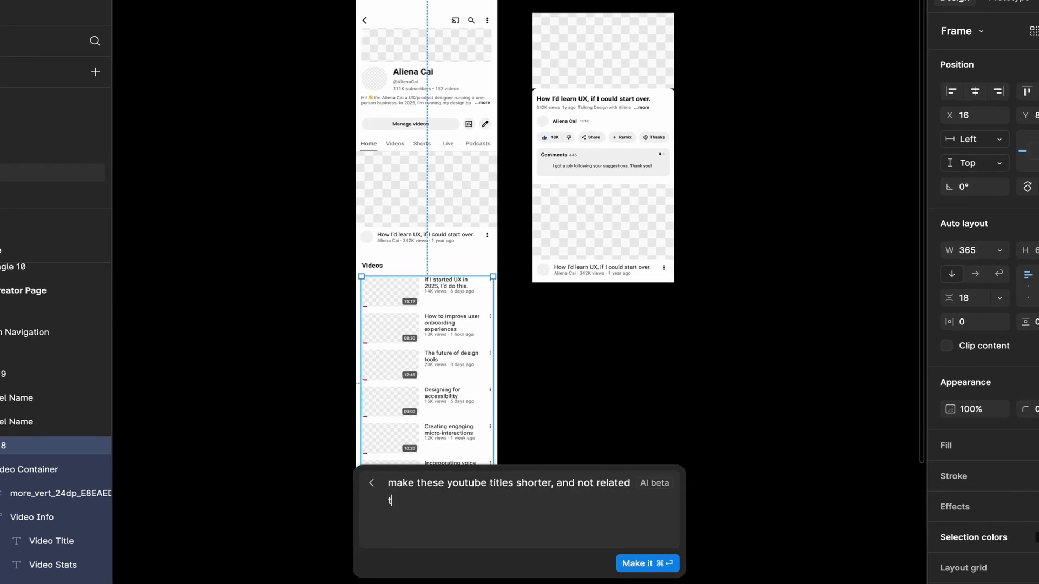
pyautogui.click(648, 562)
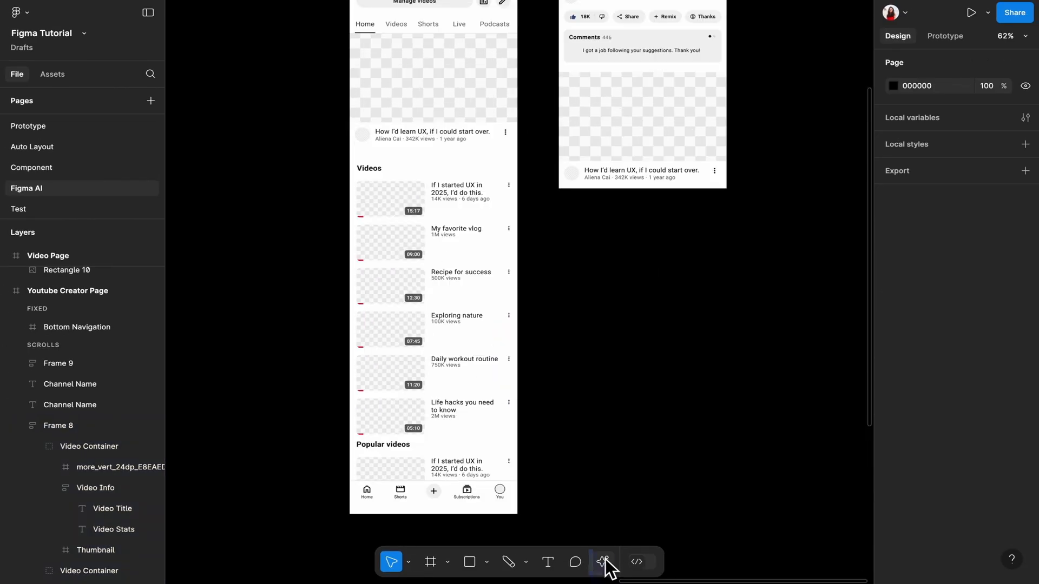
# - Choose the Shorten AI action for the 'Click here to view more...' box in the Untitled file
pyautogui.click(603, 562)
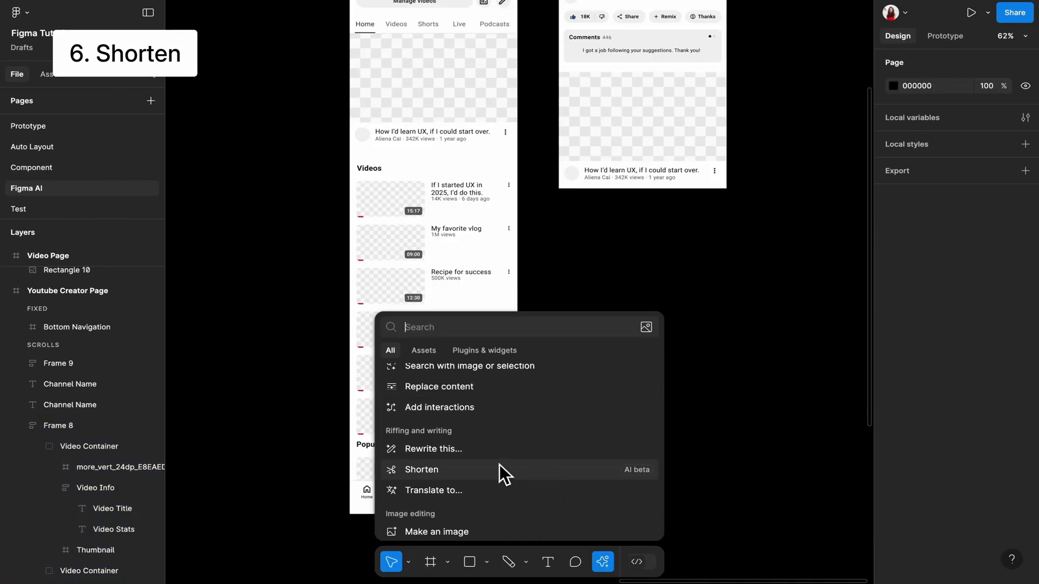
pyautogui.click(421, 469)
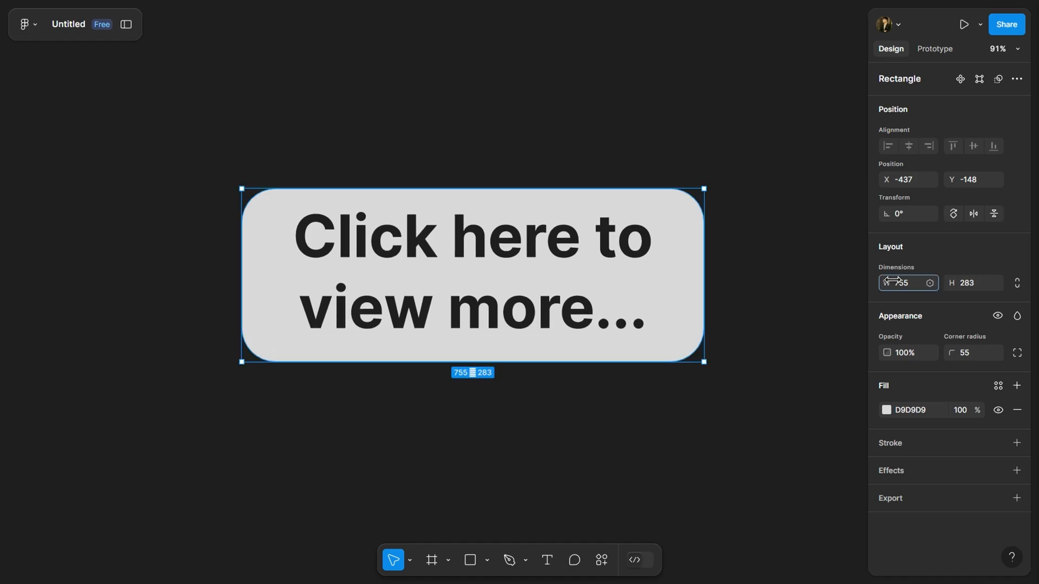
pyautogui.write('750K view')
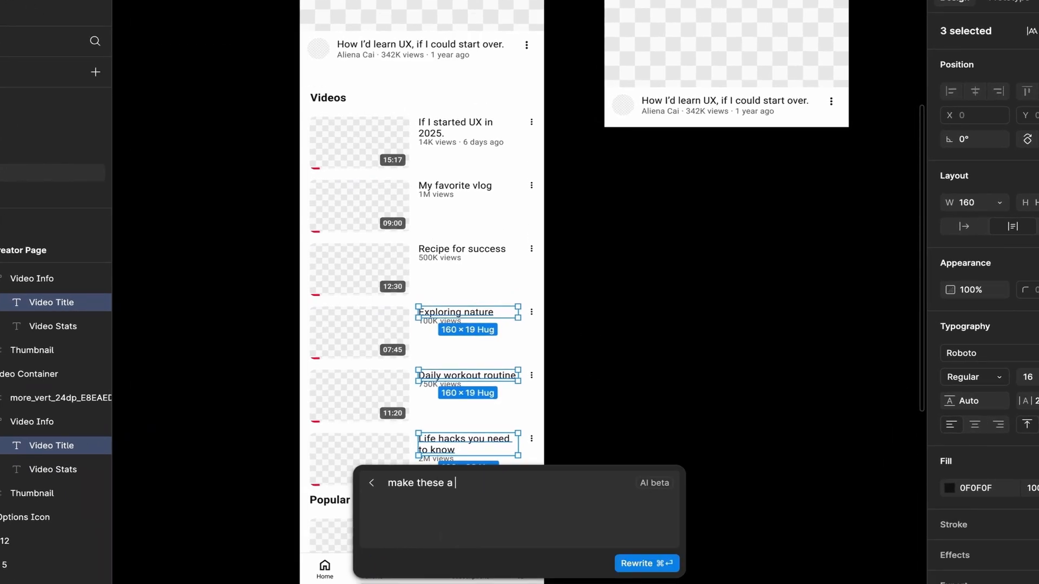
# - Rewrite three video titles with the prompt 'slightly longer youtube title, more c...' into longer ones
pyautogui.write('slightly longer youtube title, more c')
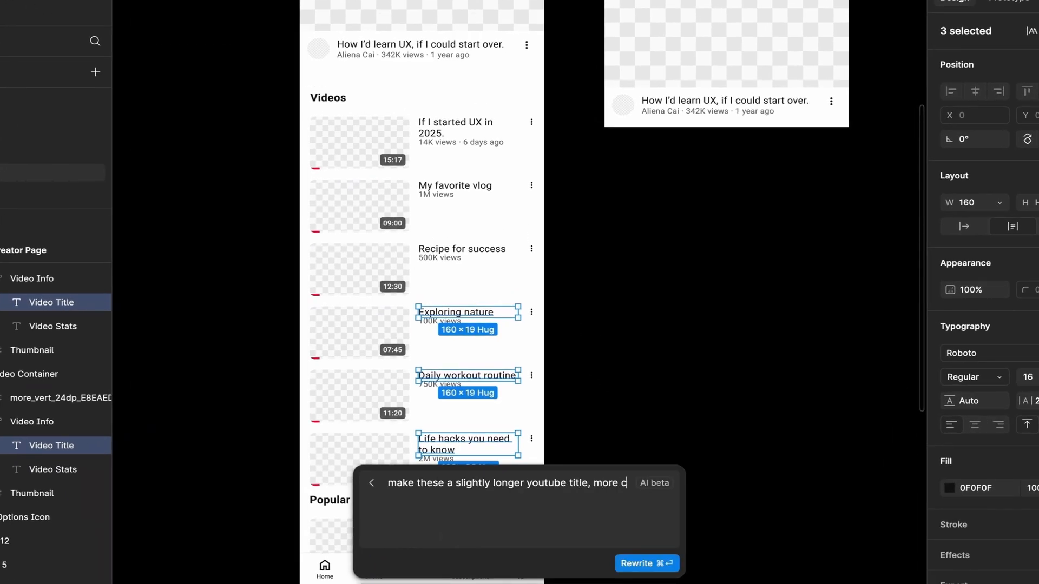
pyautogui.click(646, 564)
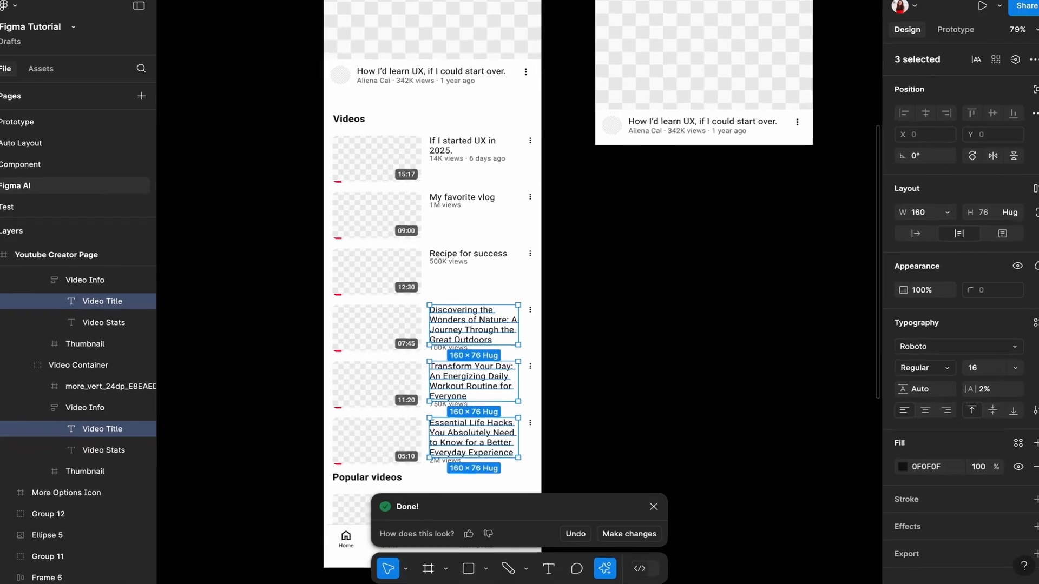
pyautogui.click(603, 562)
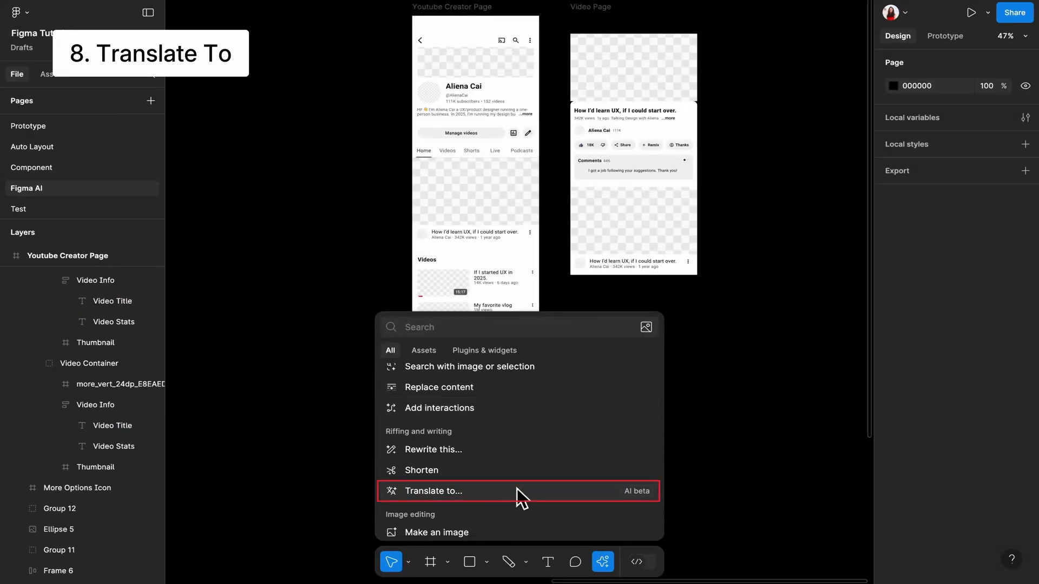
pyautogui.click(433, 491)
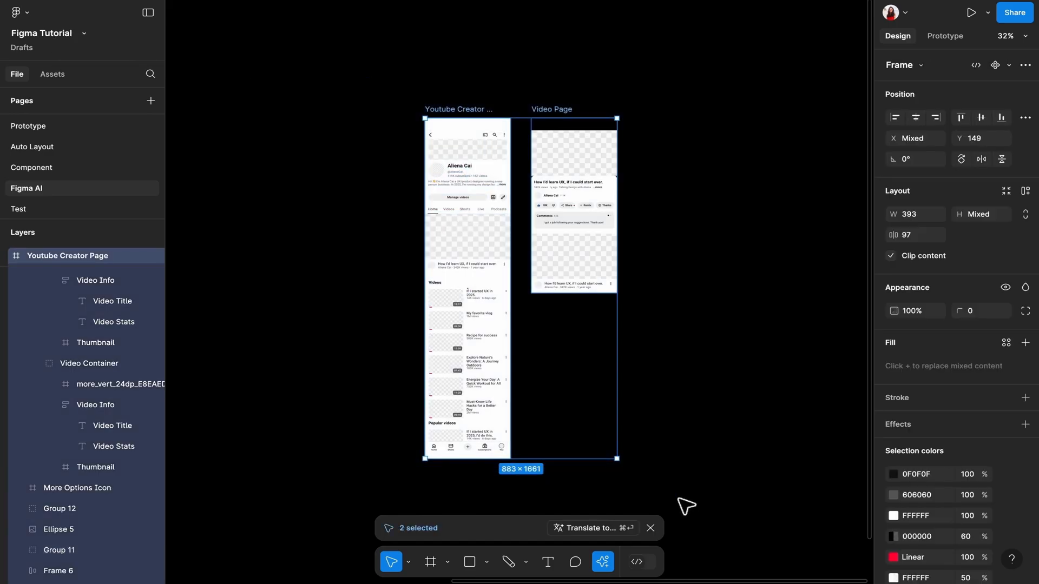
pyautogui.click(592, 528)
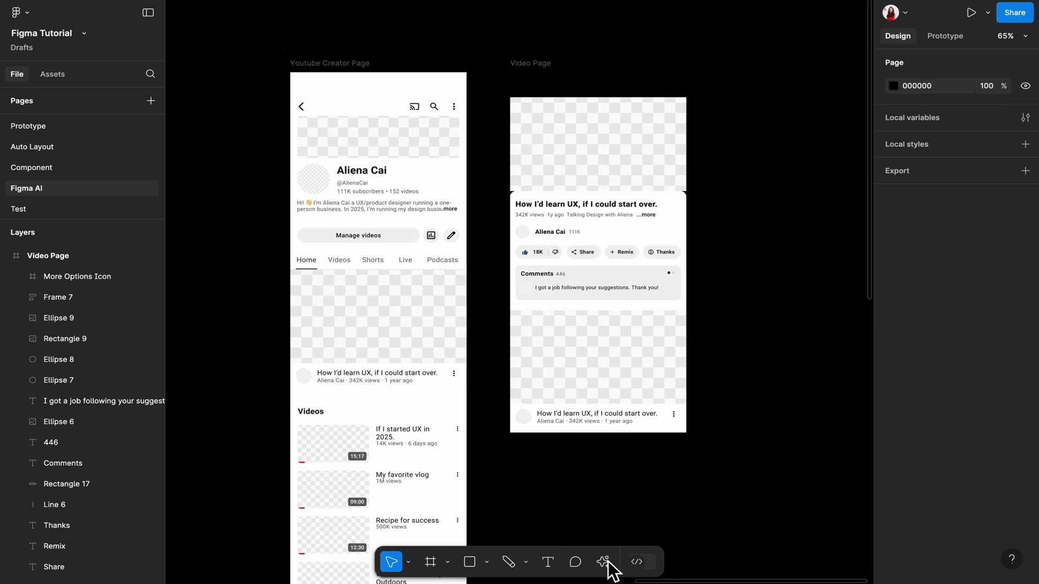
# - Generate a profile picture with Make an image and pick the suited man's portrait
pyautogui.click(602, 562)
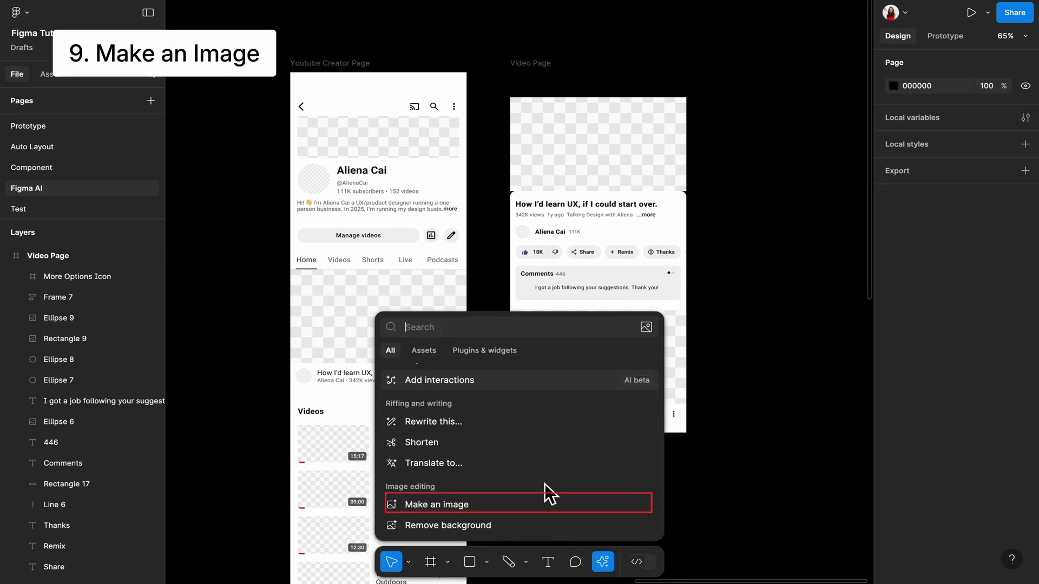
pyautogui.click(435, 505)
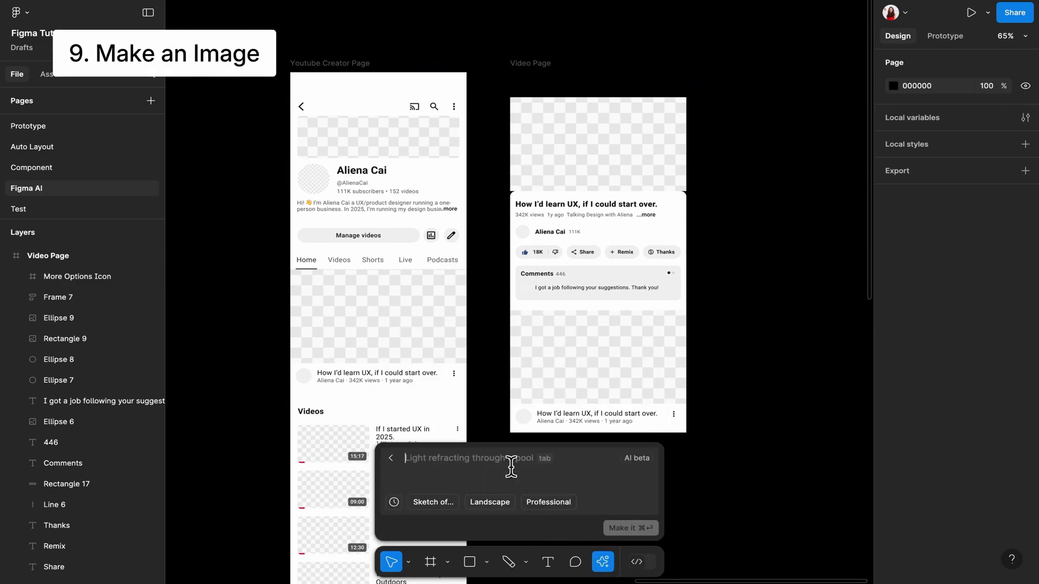
pyautogui.click(627, 528)
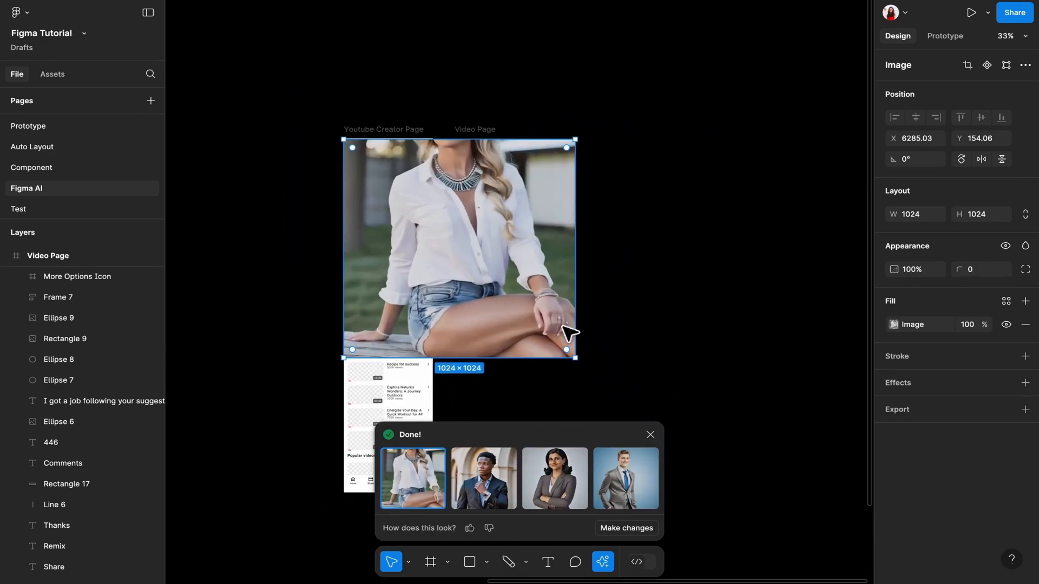
pyautogui.click(484, 479)
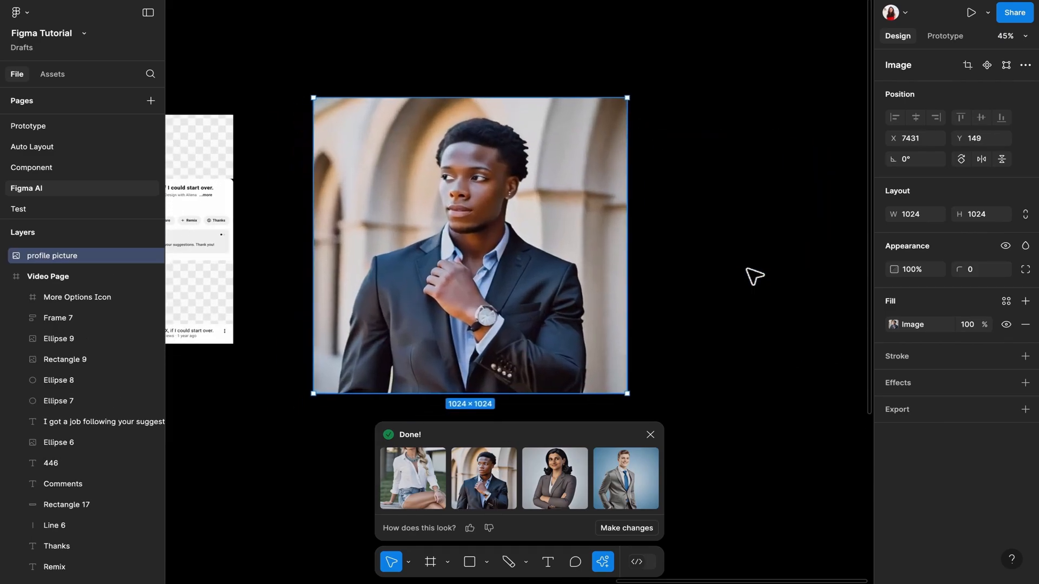
pyautogui.click(602, 561)
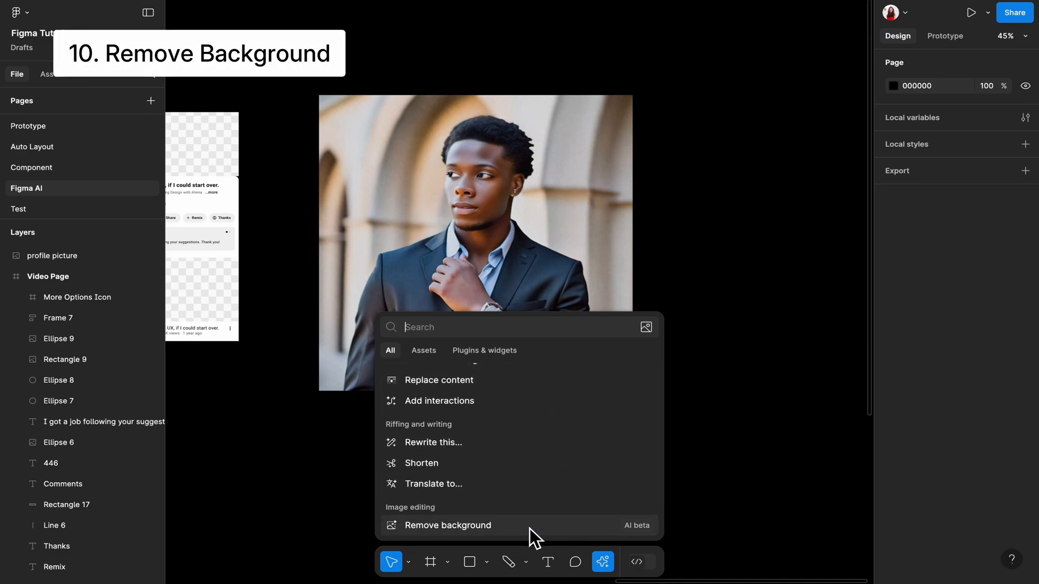
# - Remove the background from the waving-person desk photo in the Youtube Assets file
pyautogui.click(449, 525)
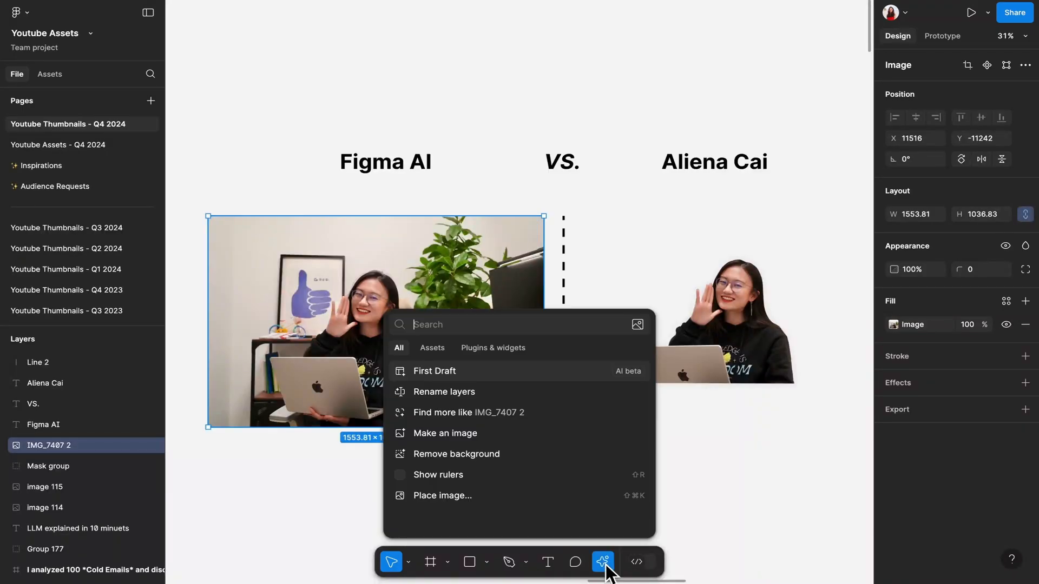
pyautogui.click(456, 454)
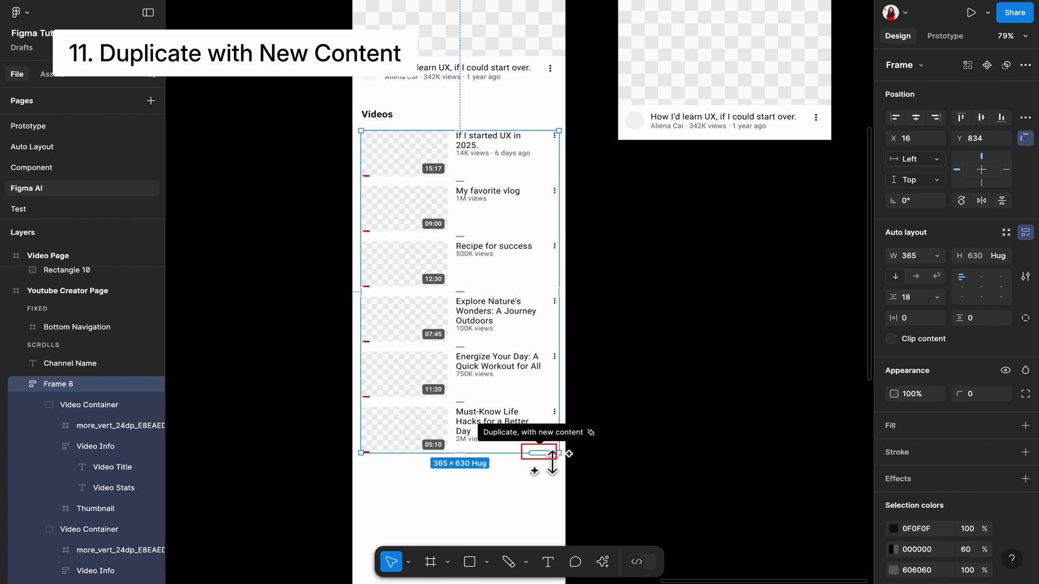
# - Duplicate the Frame 8 video rows with new content twice, extending the list to 1818 tall
pyautogui.click(538, 454)
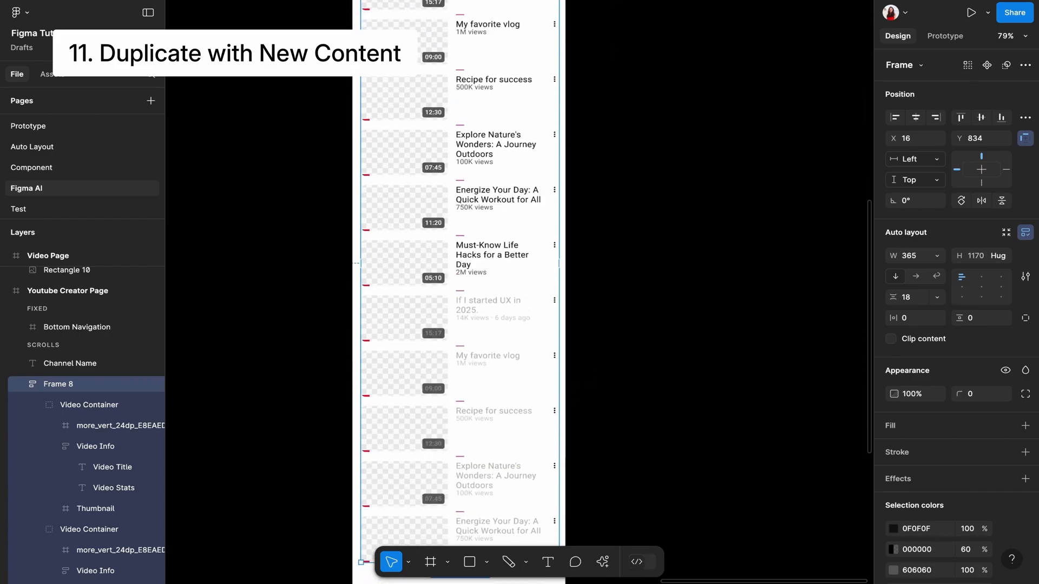
pyautogui.click(603, 562)
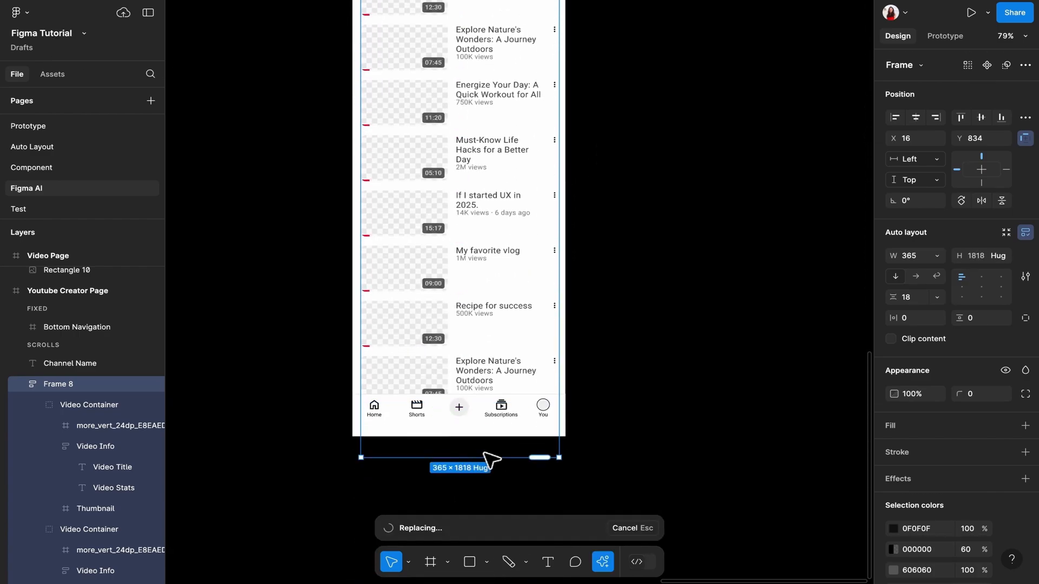